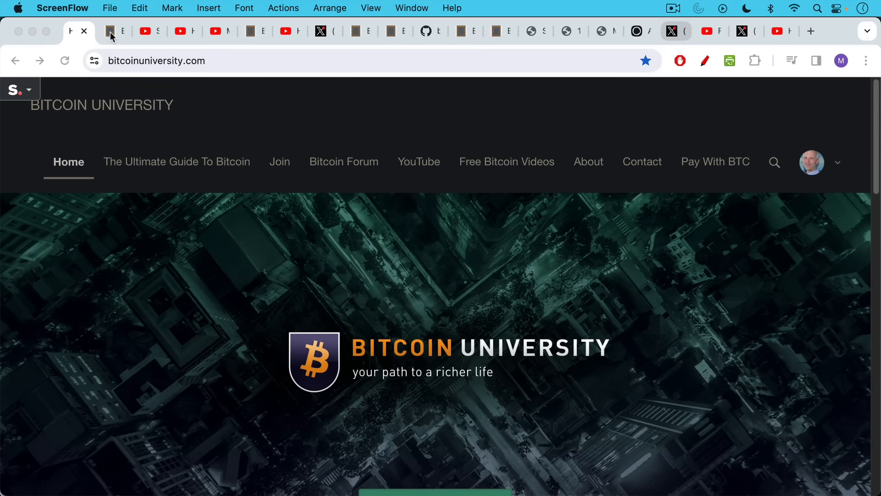
Switch to the YouTube tab with the Ledger to Jade migration video
left_click(113, 31)
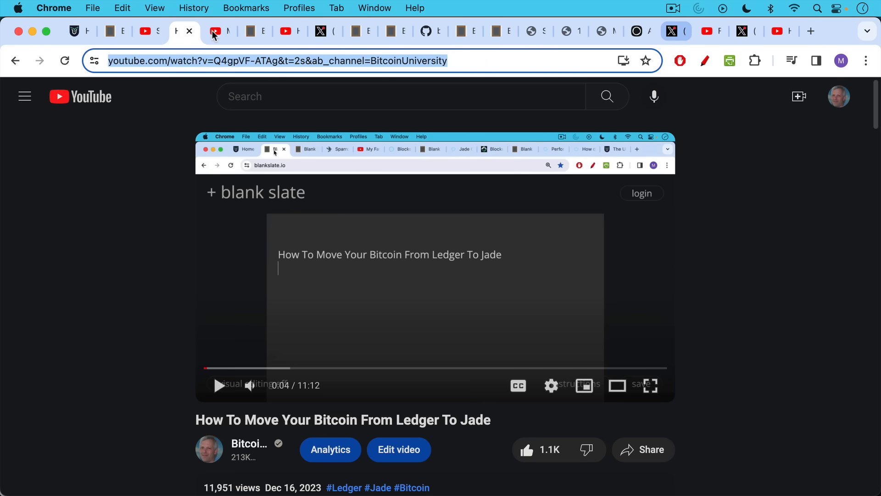
Switch to the YouTube tab showing the Sparrow Wallet desktop software video
left_click(219, 31)
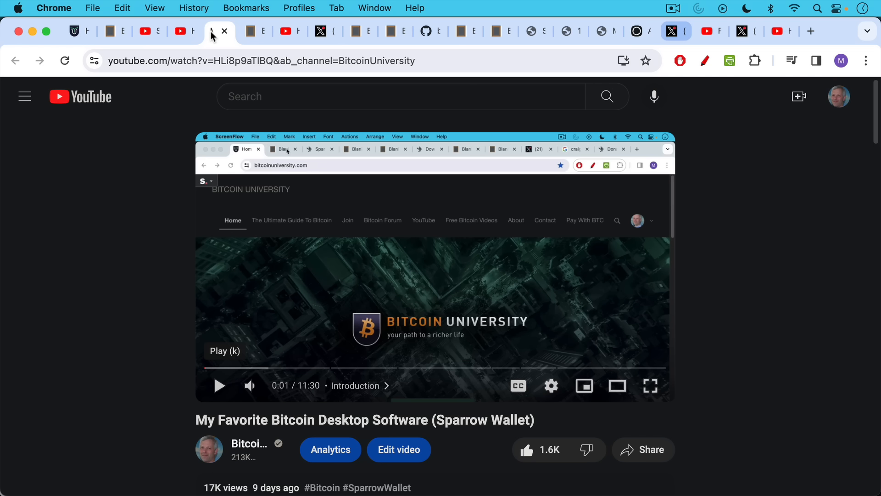
mouse_move(215, 35)
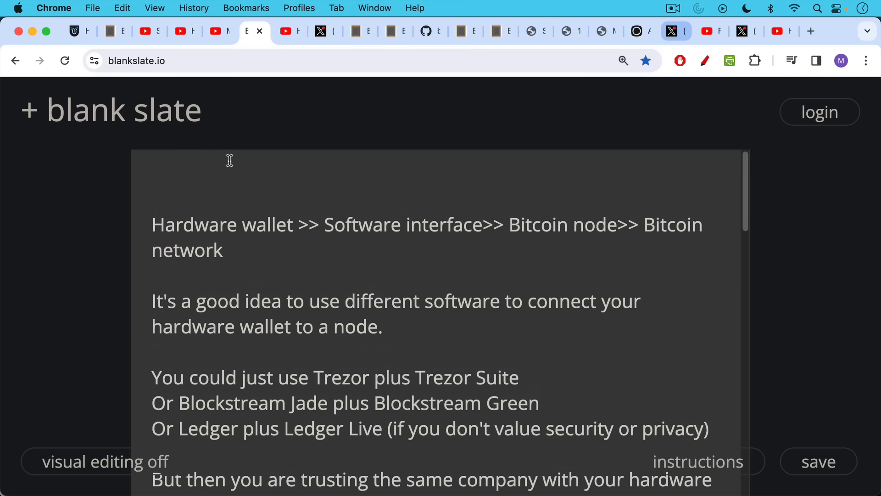
mouse_move(232, 159)
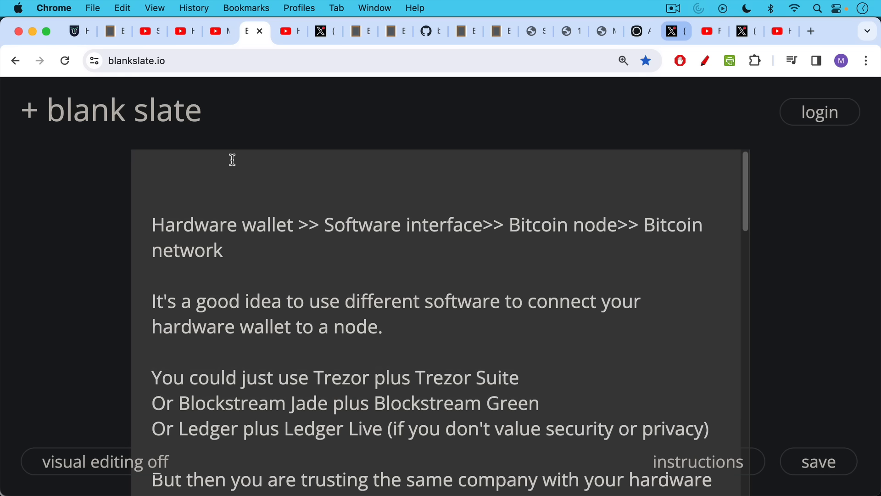
mouse_move(225, 185)
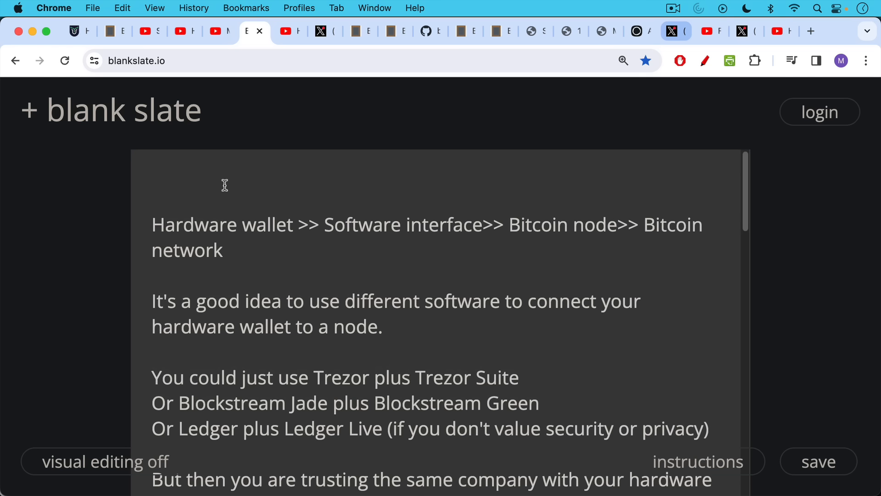
mouse_move(223, 183)
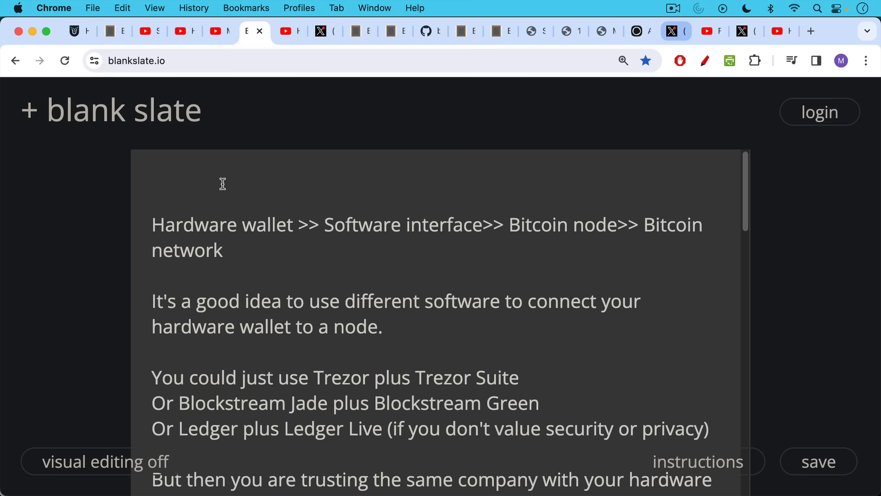
scroll("down", 3)
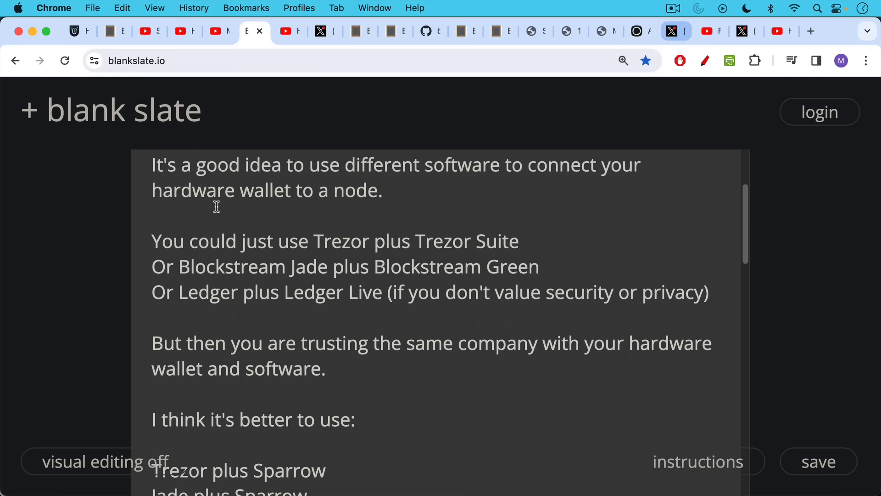
scroll("down", 3)
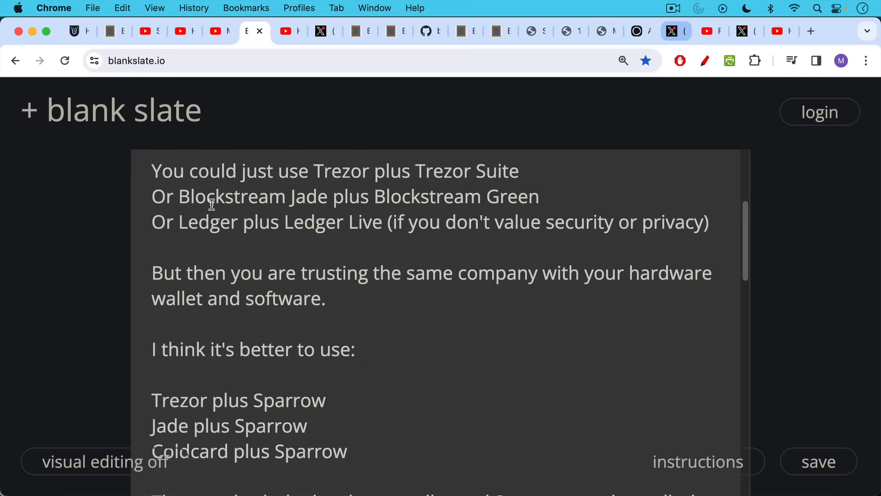
scroll("down", 3)
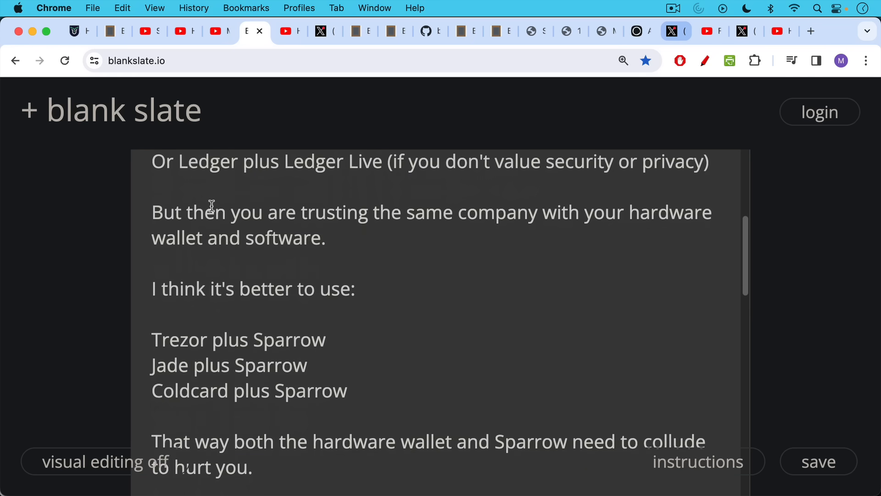
scroll("down", 3)
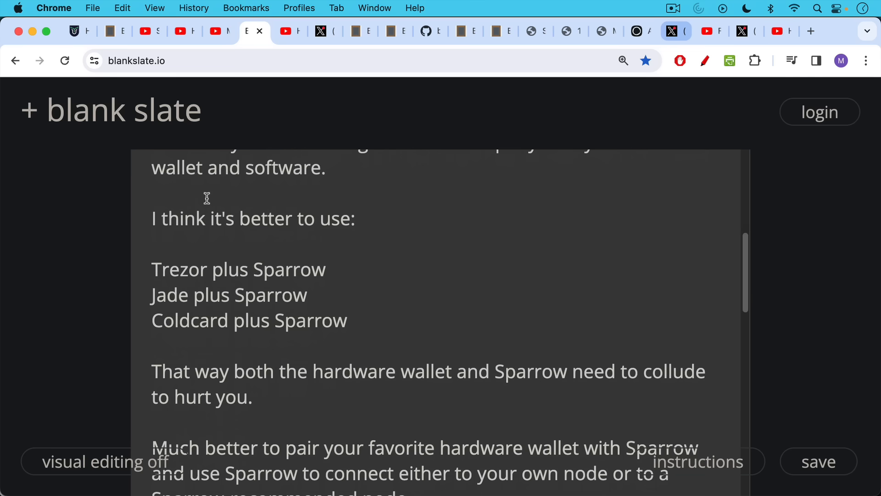
scroll("down", 3)
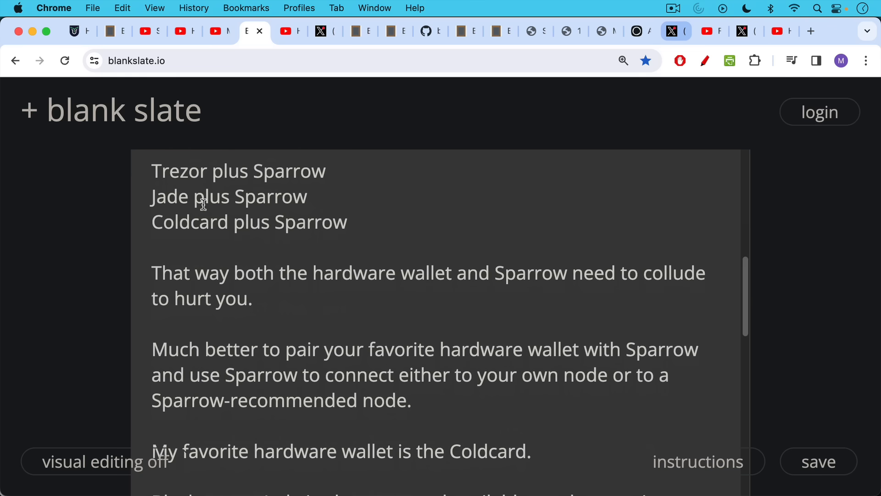
scroll("down", 3)
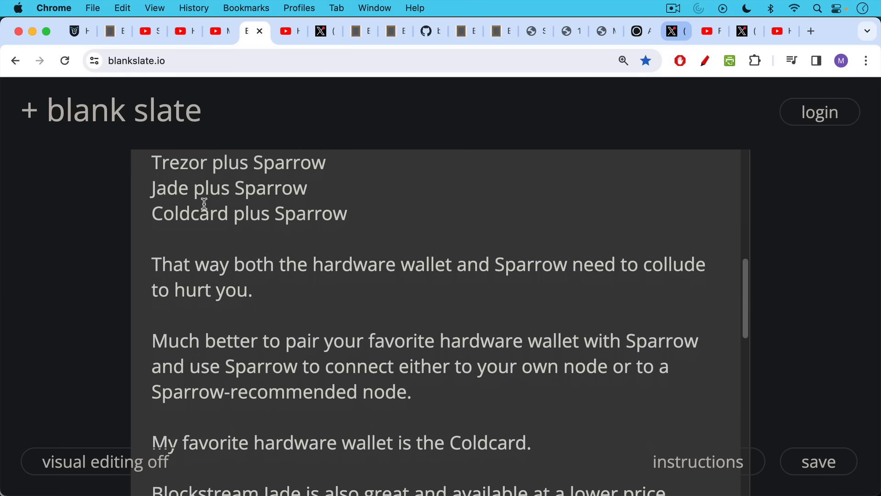
scroll("down", 3)
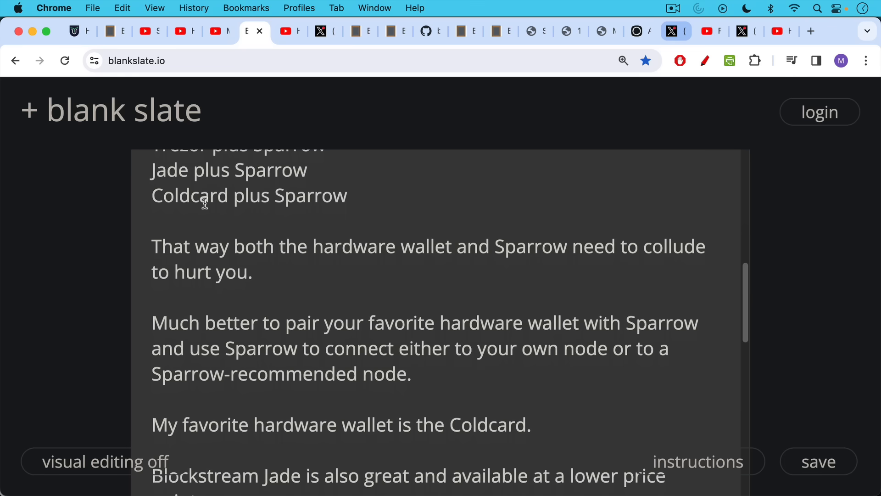
scroll("down", 3)
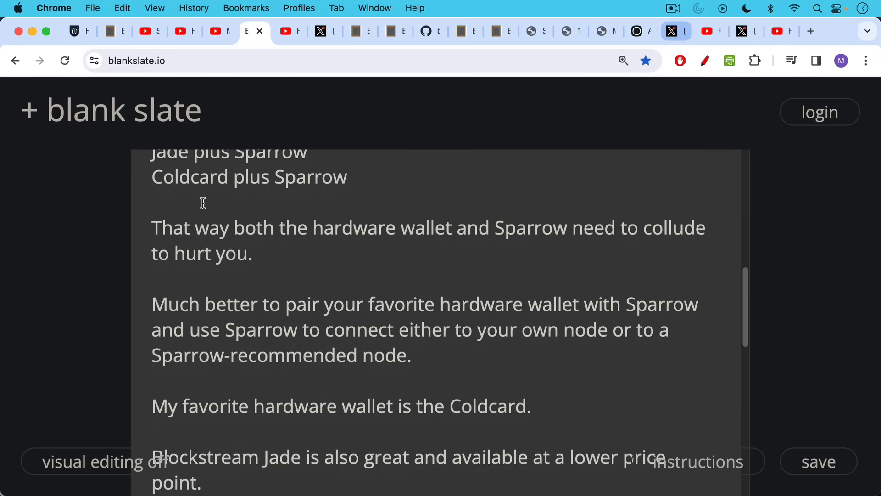
scroll("down", 3)
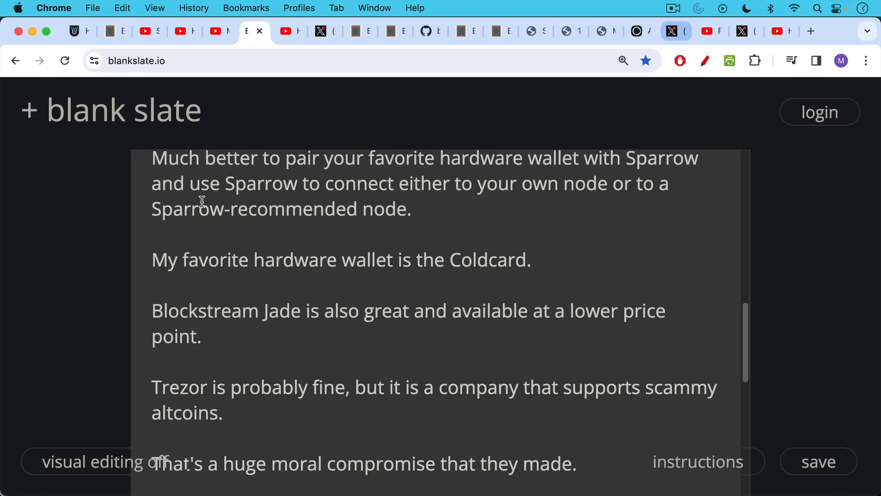
scroll("down", 3)
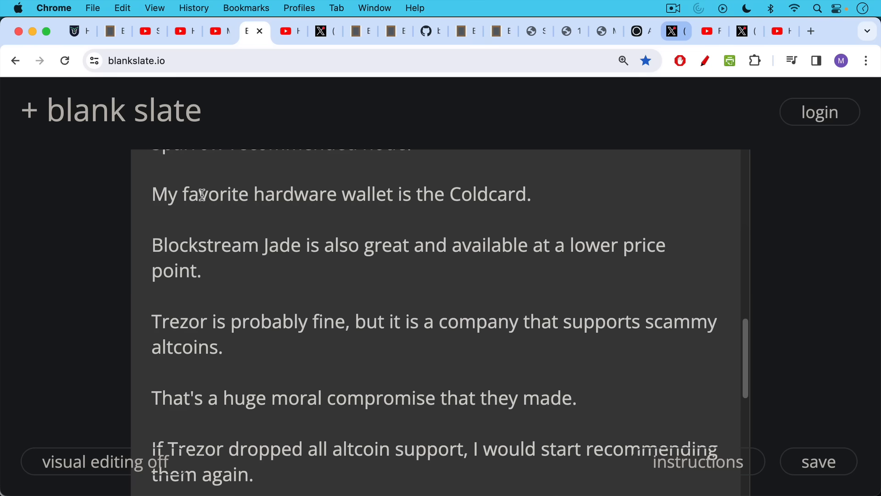
scroll("down", 3)
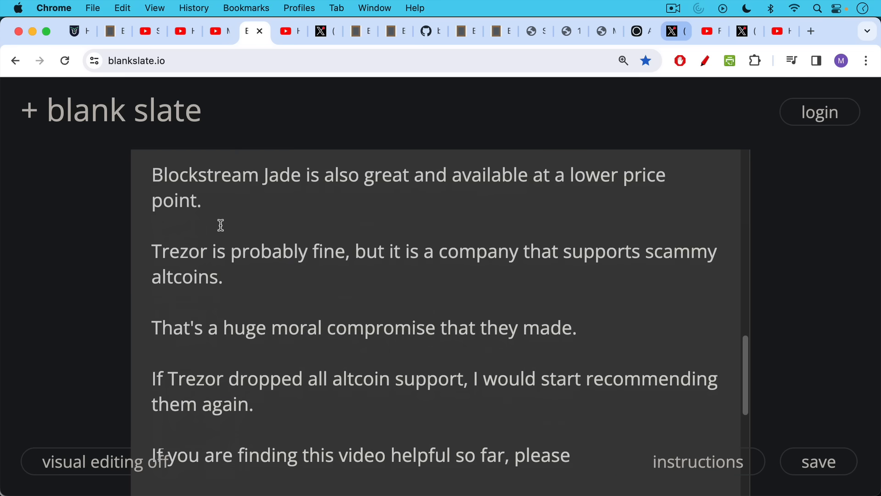
mouse_move(220, 213)
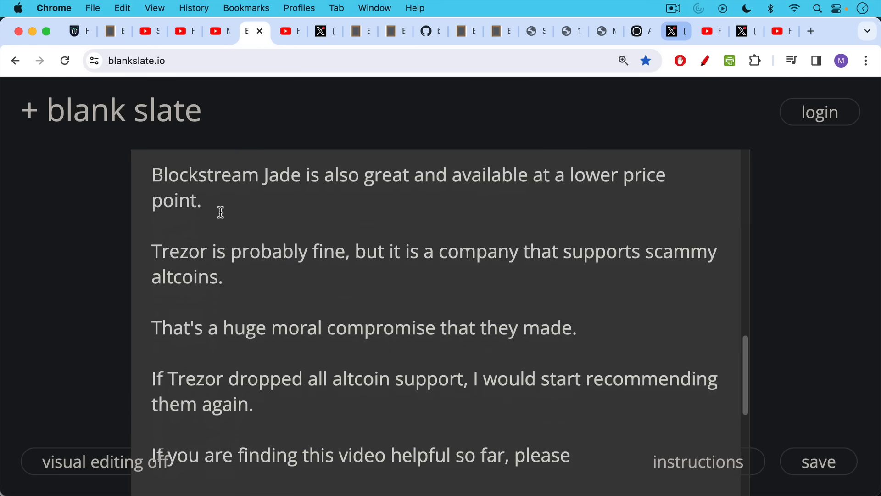
scroll("down", 3)
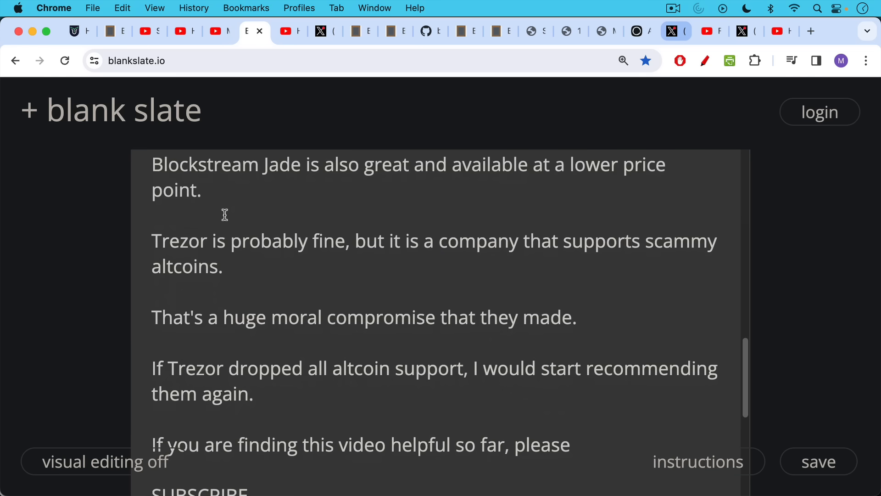
scroll("down", 3)
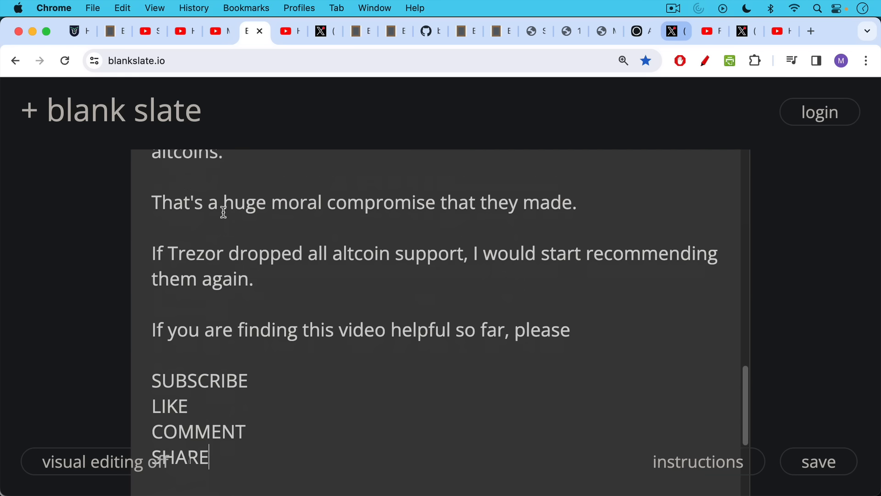
scroll("down", 3)
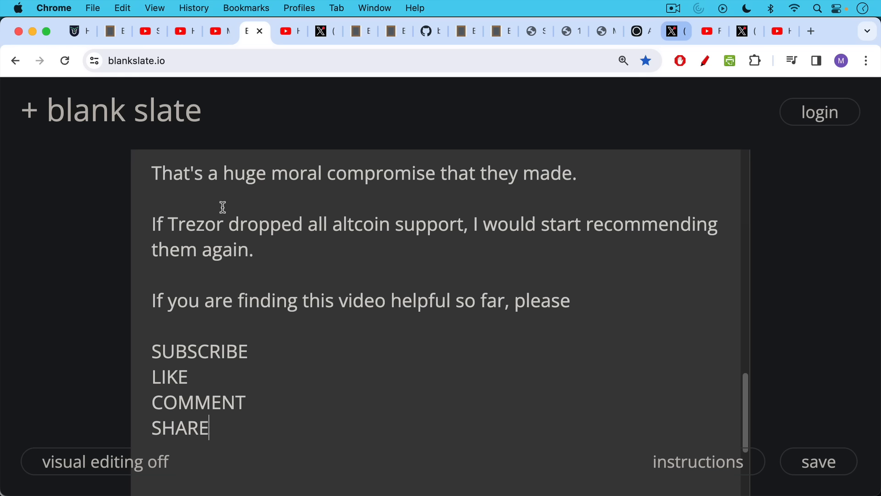
mouse_move(220, 198)
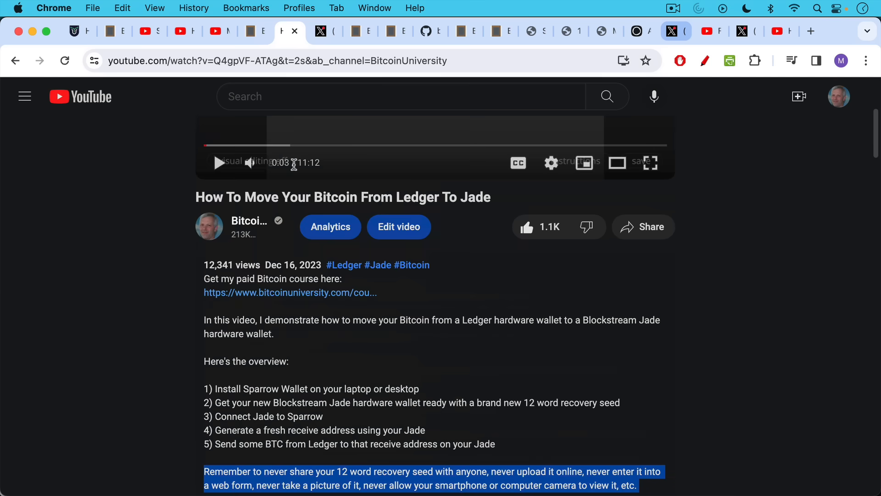
mouse_move(250, 162)
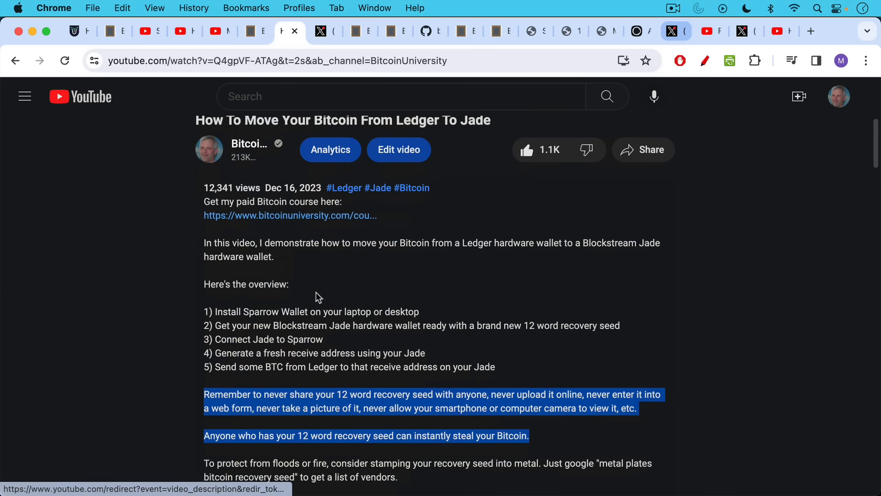
Scroll the Ledger to Jade description down to the recovery seed warnings
scroll("down", 3)
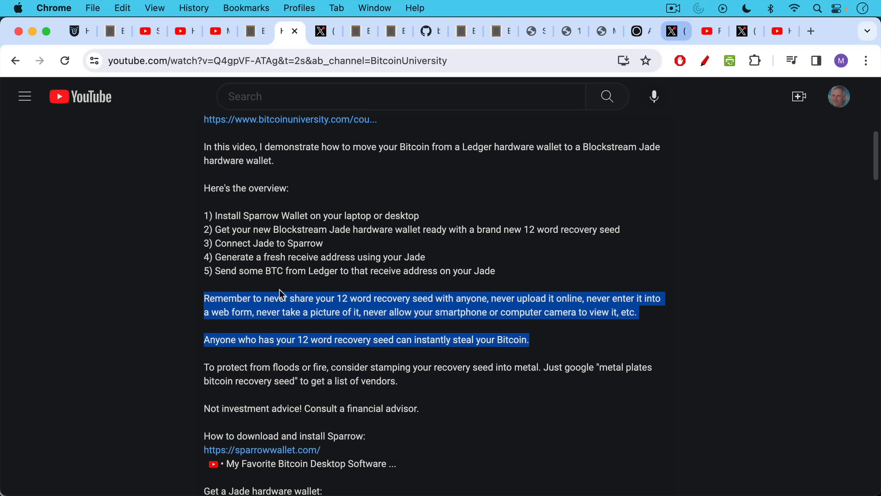
Read the X post about losing bitcoin to online seed entry, then return to Blank Slate
left_click(325, 30)
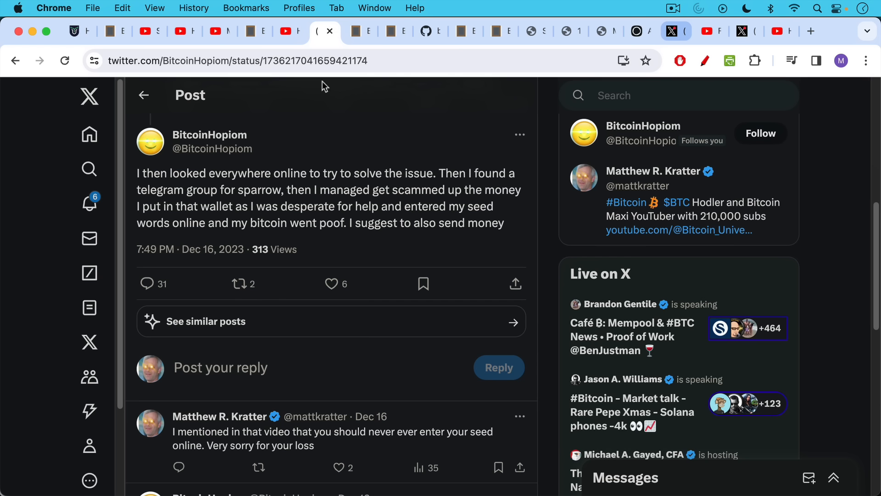
mouse_move(309, 159)
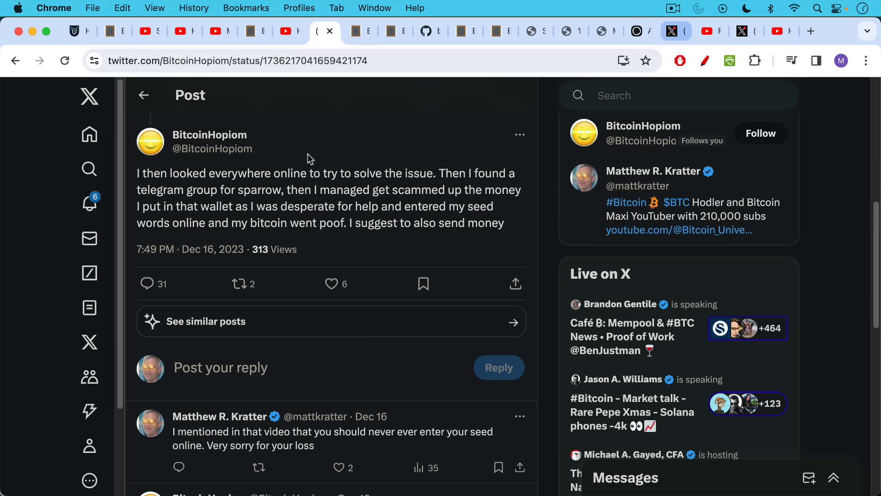
mouse_move(220, 168)
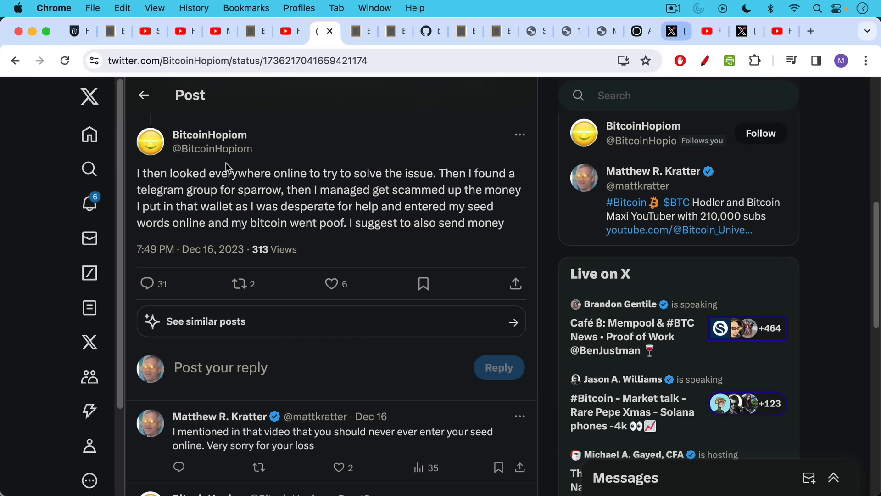
mouse_move(227, 169)
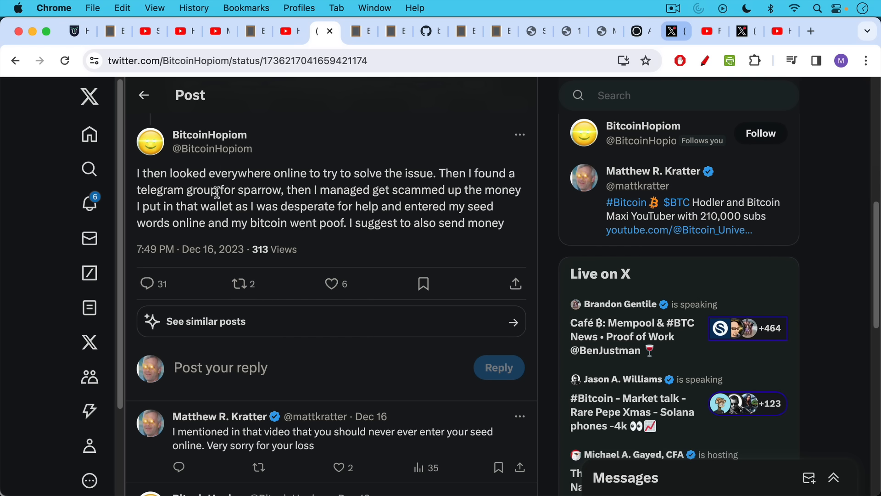
mouse_move(285, 195)
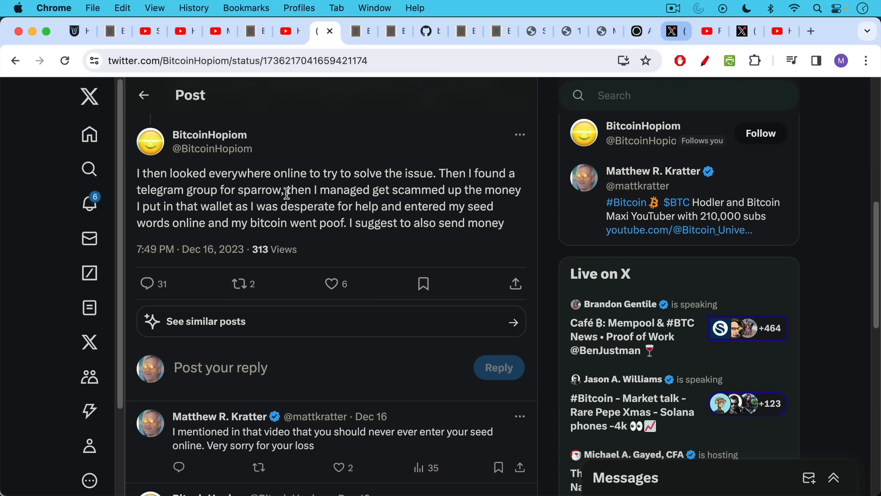
mouse_move(349, 210)
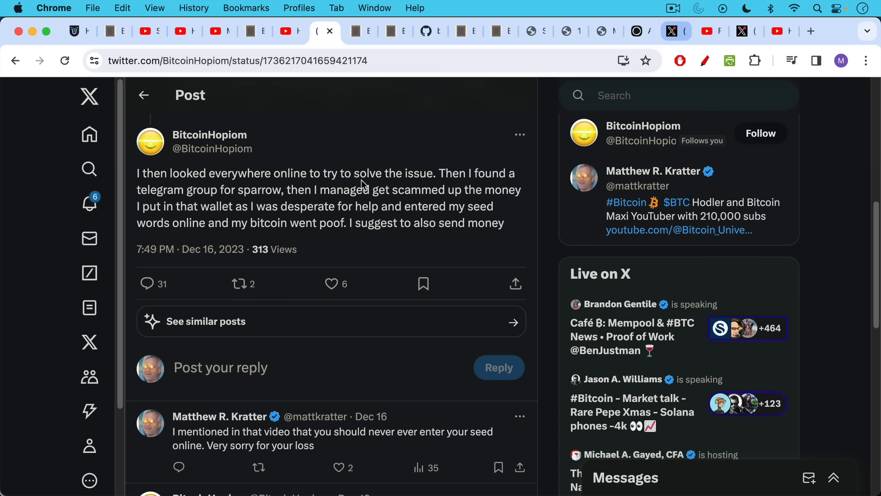
mouse_move(364, 220)
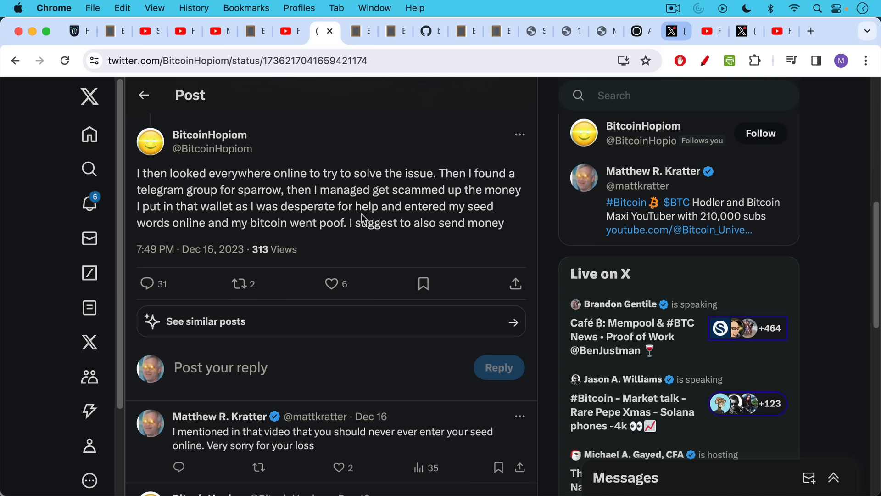
mouse_move(377, 93)
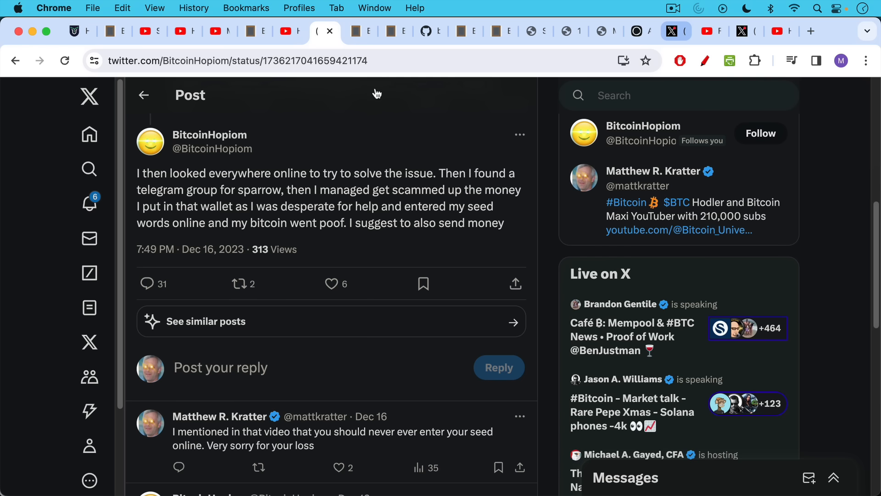
left_click(358, 30)
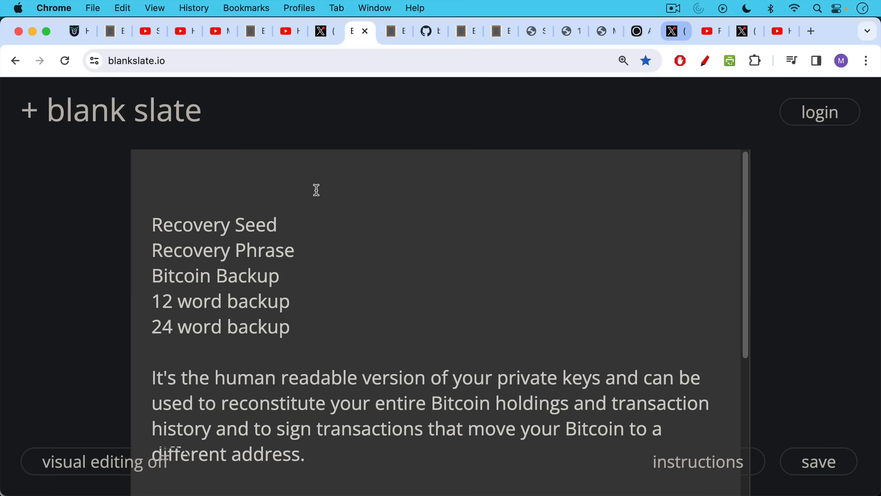
mouse_move(315, 194)
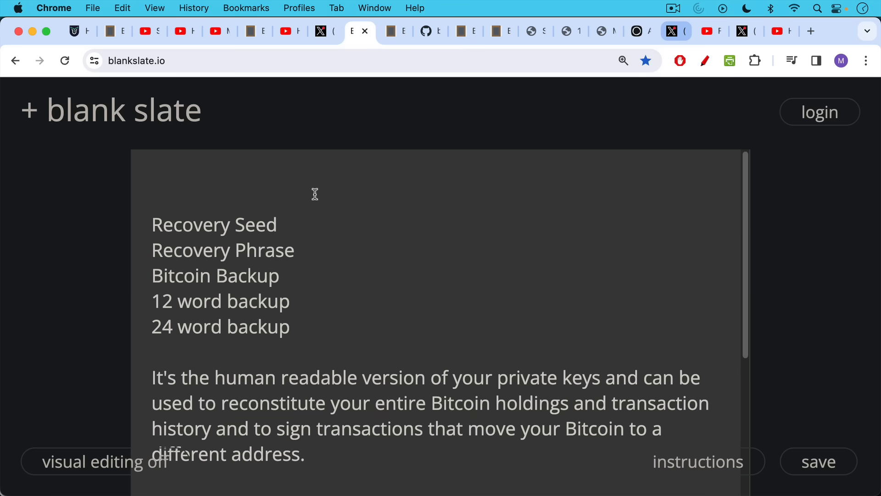
Scroll the Blank Slate note down to the twelve-word all-bacon example seed list
scroll("down", 3)
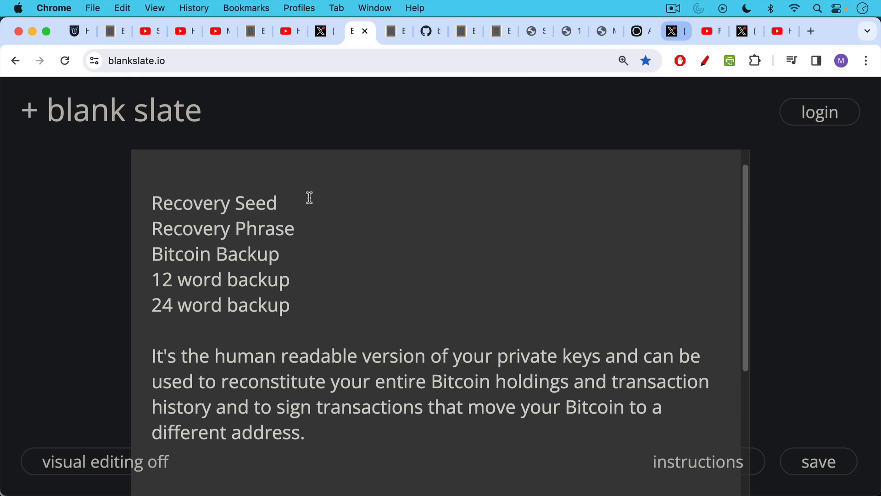
mouse_move(312, 125)
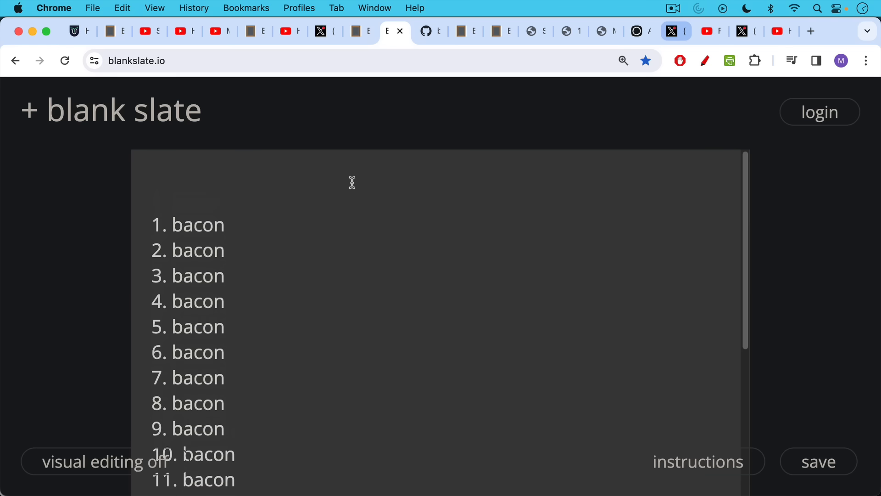
scroll("down", 3)
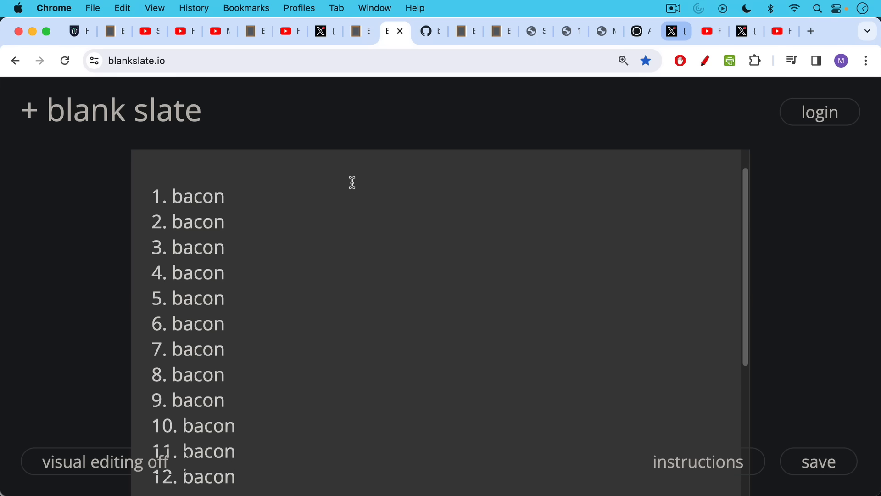
mouse_move(352, 189)
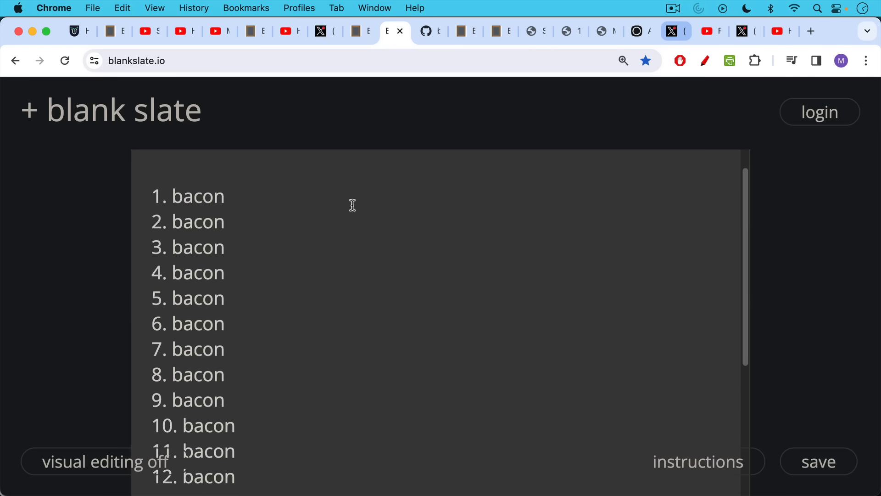
scroll("down", 3)
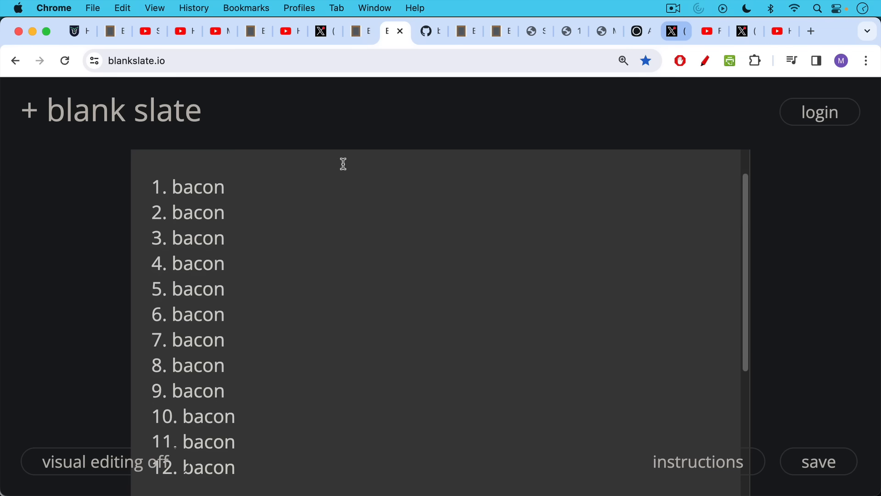
mouse_move(404, 58)
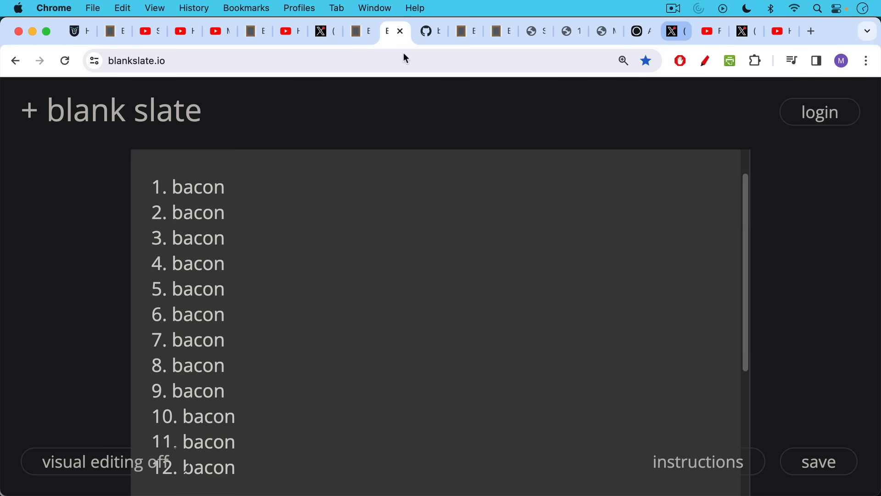
Show GitHub's bip-0039 english.txt and scroll into the 'a' words of the 2048-word list
left_click(427, 31)
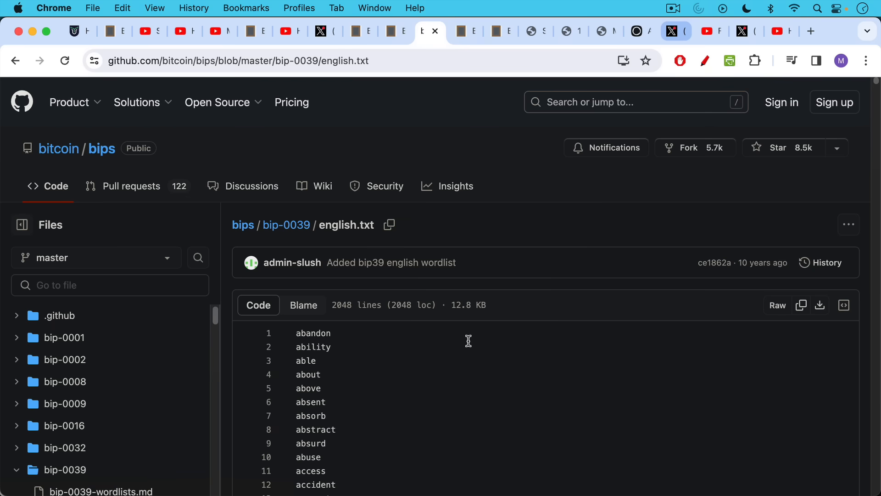
mouse_move(432, 310)
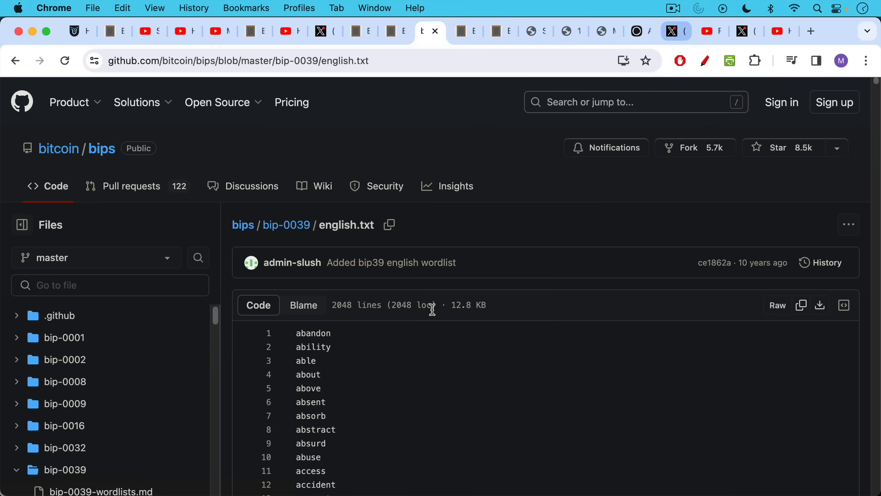
mouse_move(298, 241)
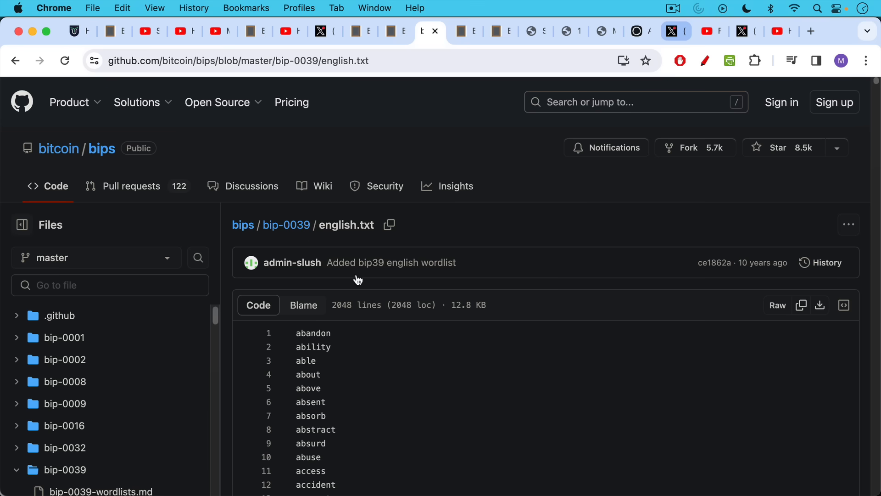
scroll("down", 3)
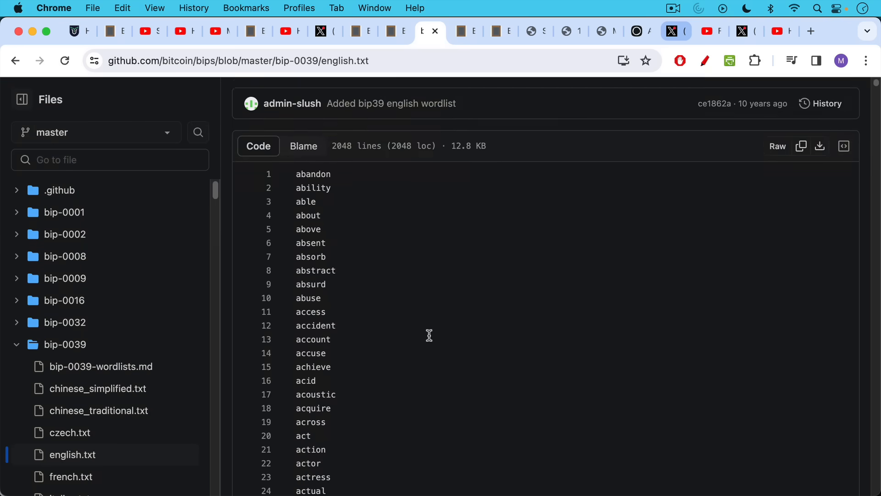
scroll("down", 3)
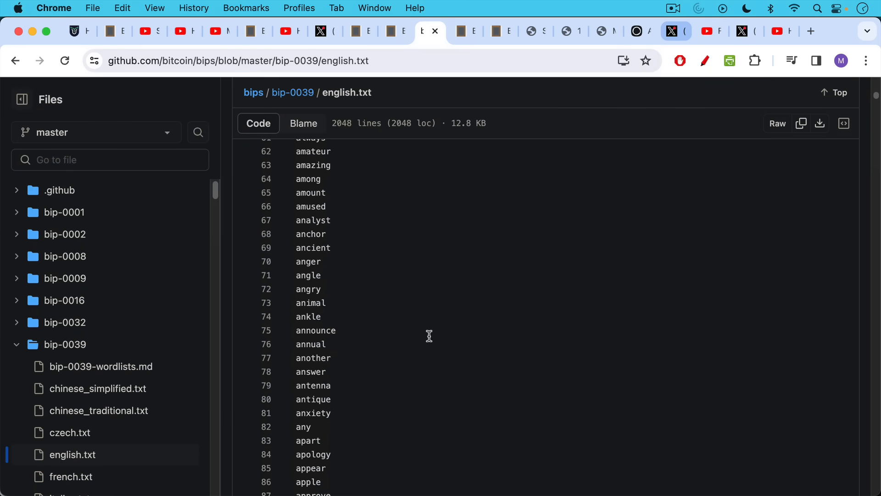
scroll("down", 3)
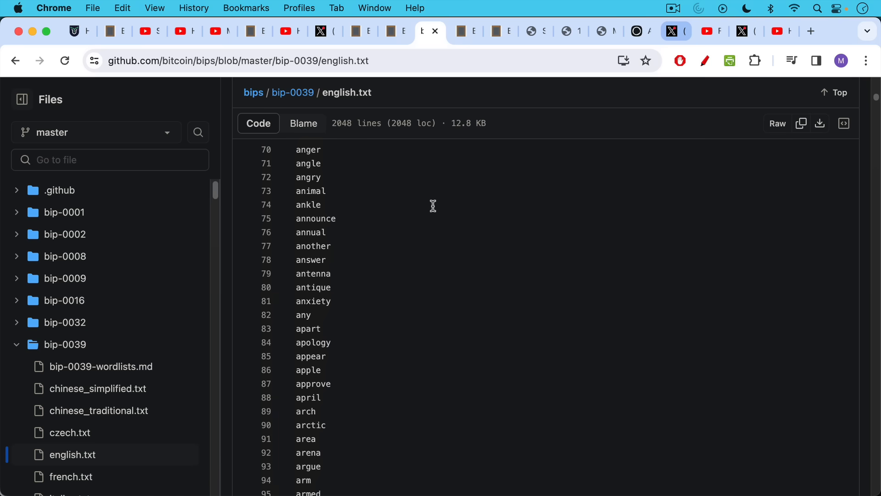
mouse_move(431, 197)
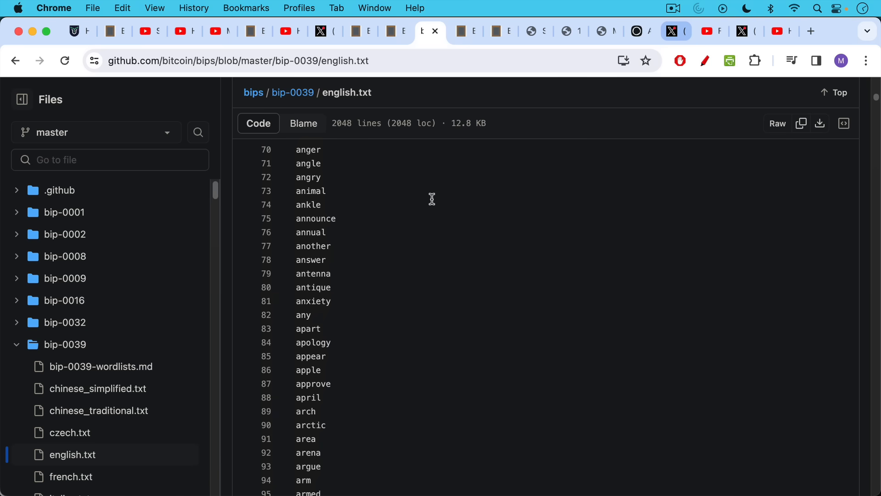
mouse_move(443, 178)
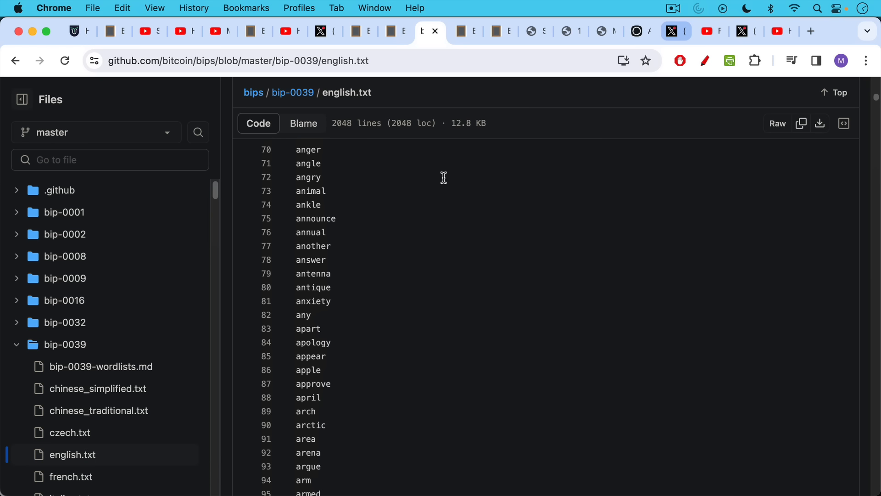
mouse_move(347, 198)
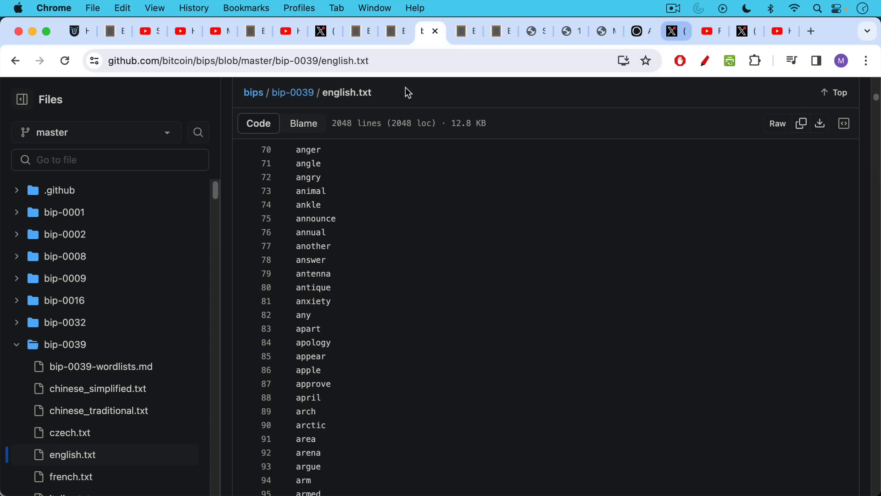
mouse_move(408, 111)
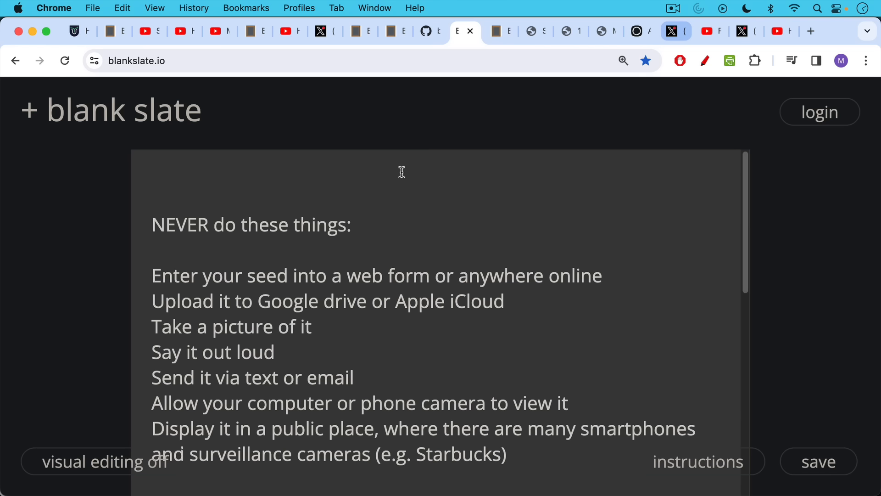
mouse_move(394, 179)
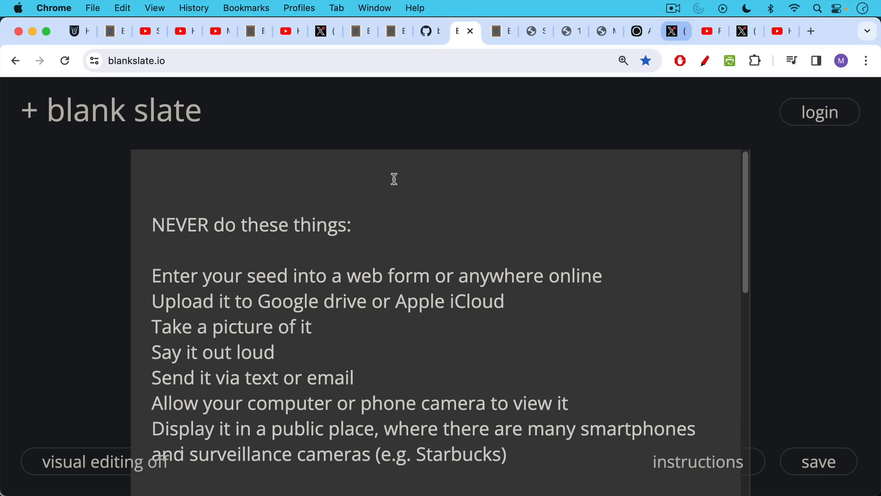
mouse_move(393, 187)
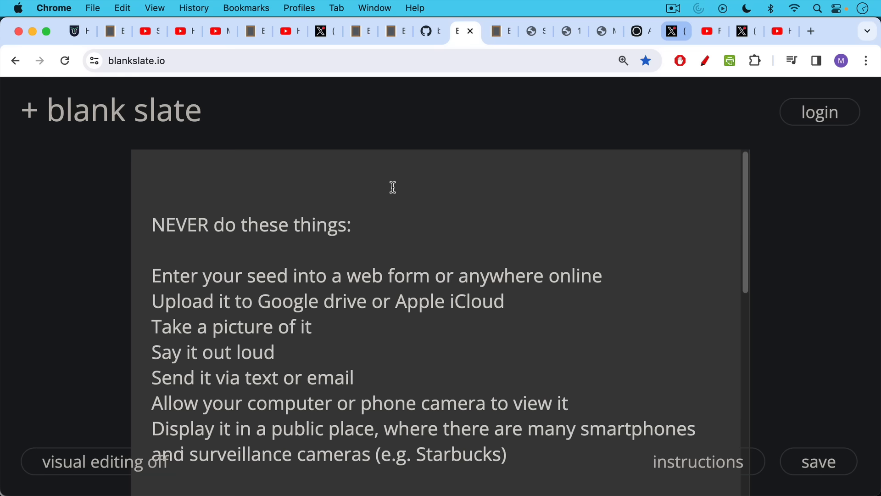
Scroll the 'NEVER do these things' note to the warning that anyone with your seed can sweep funds
scroll("down", 3)
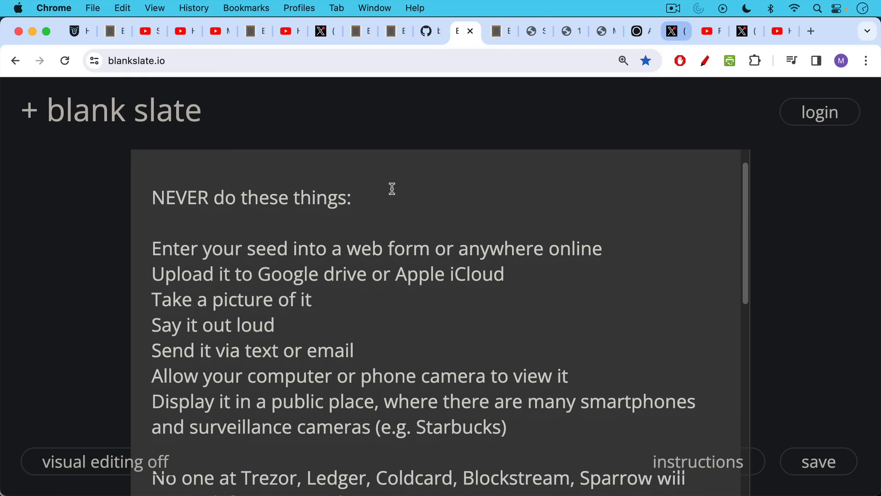
mouse_move(393, 190)
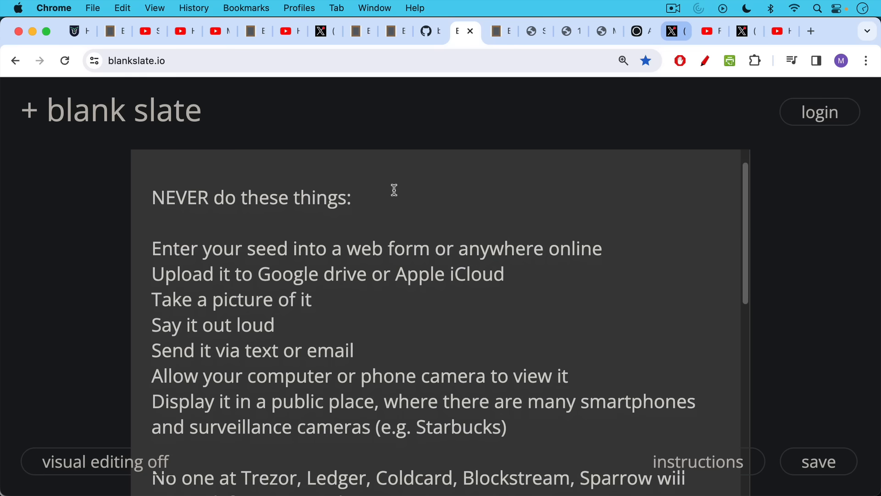
scroll("down", 3)
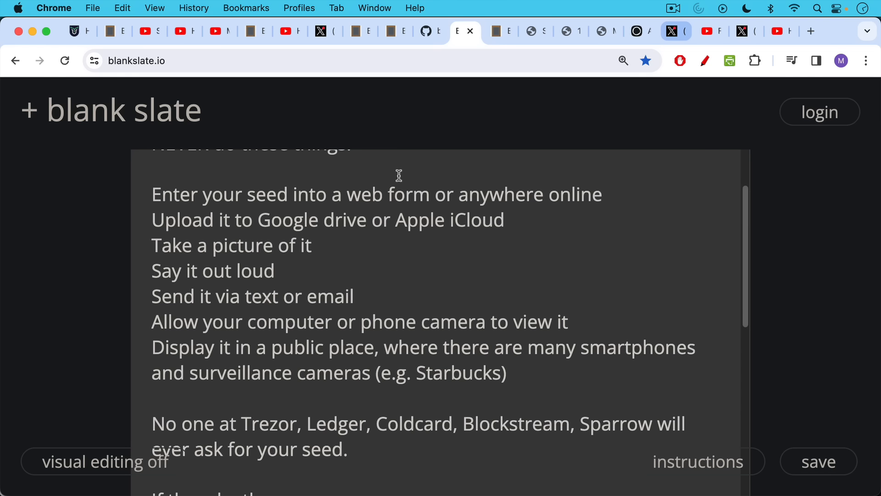
mouse_move(406, 184)
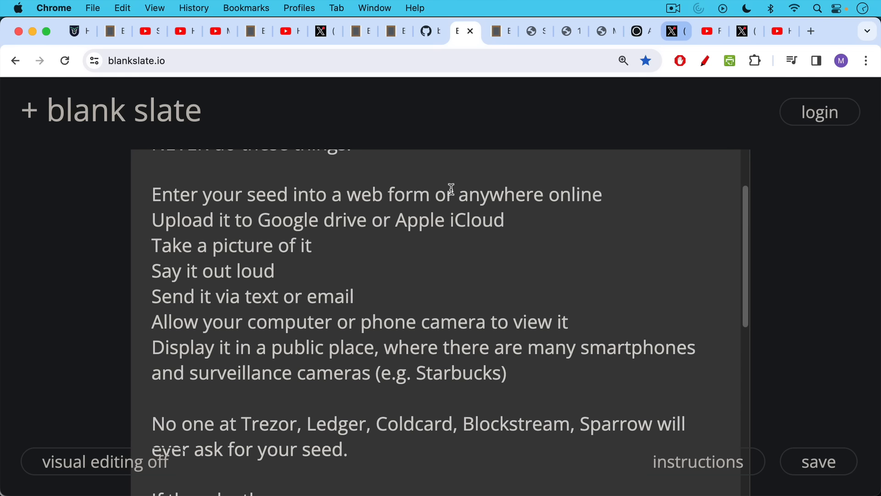
mouse_move(448, 184)
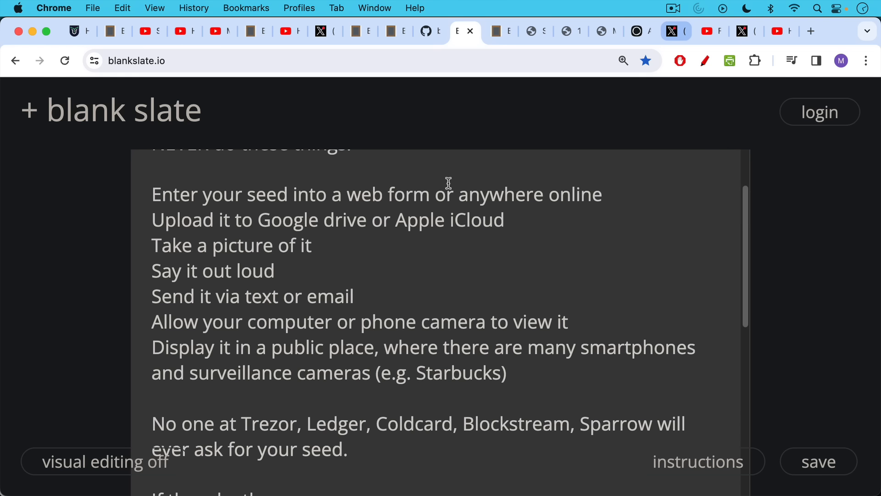
mouse_move(451, 152)
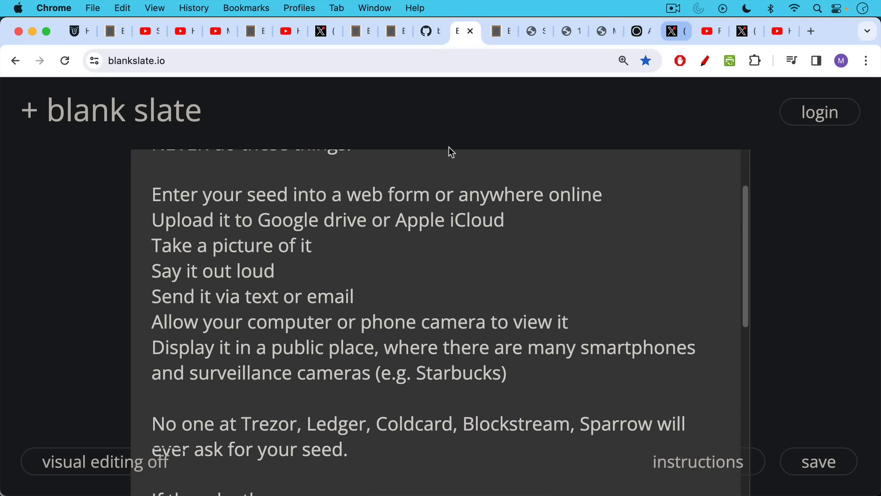
mouse_move(430, 203)
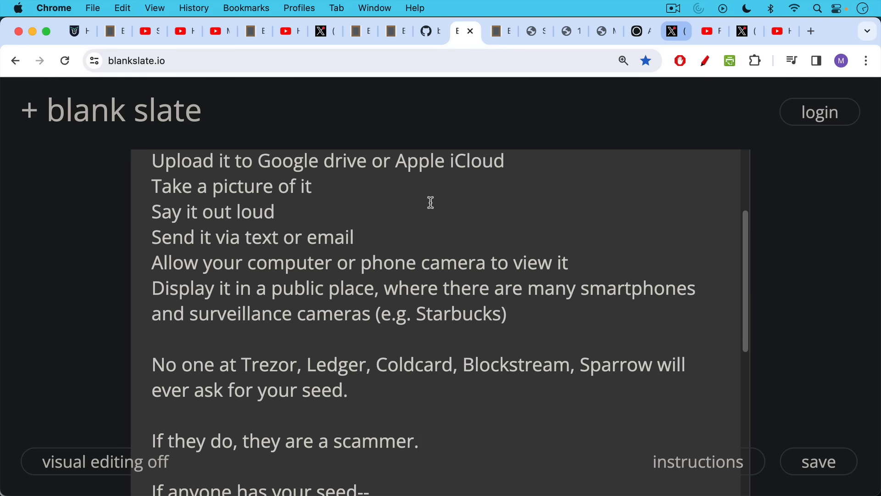
scroll("down", 3)
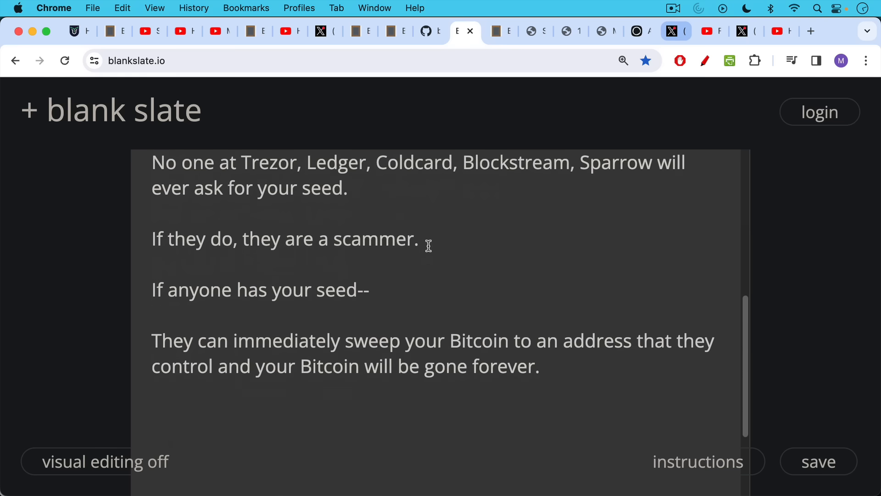
mouse_move(423, 258)
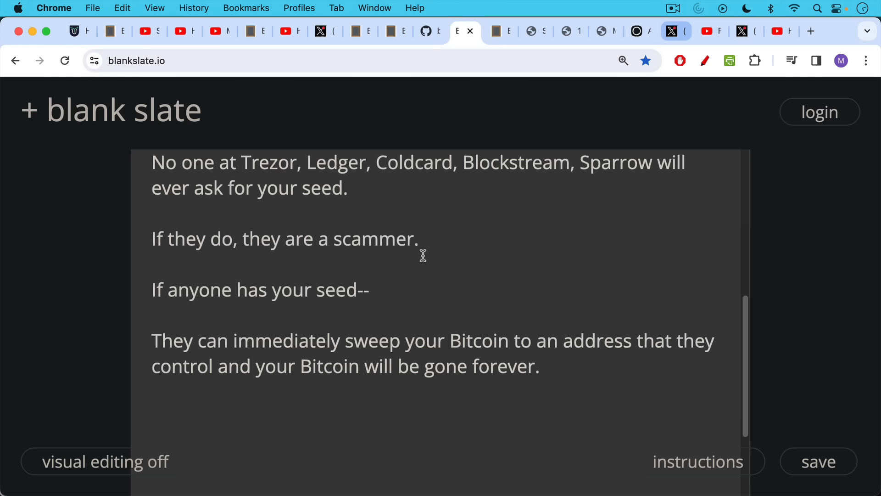
mouse_move(421, 247)
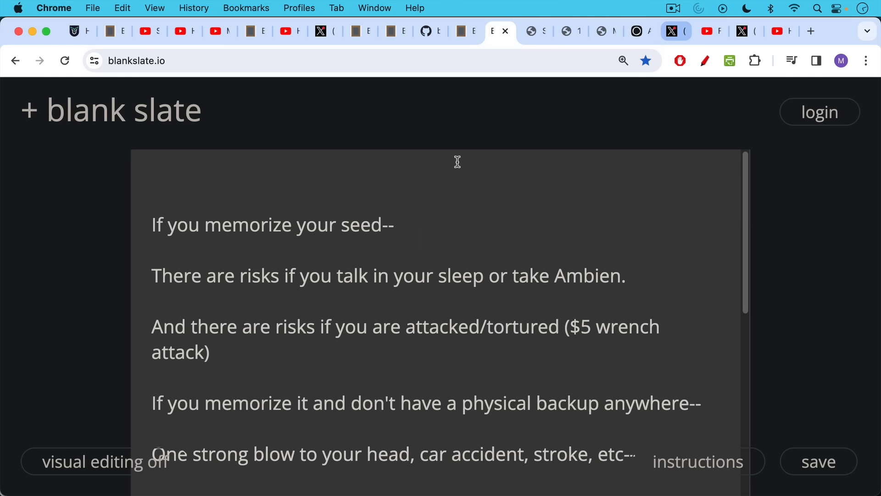
mouse_move(458, 166)
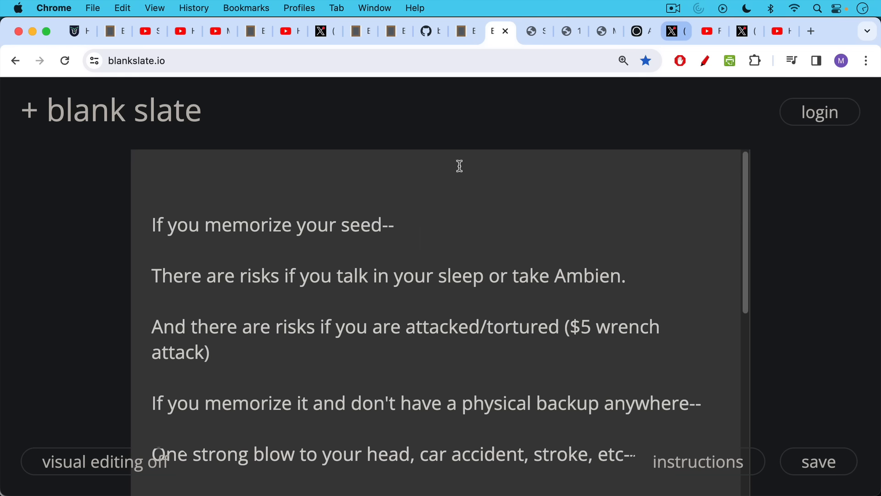
mouse_move(465, 180)
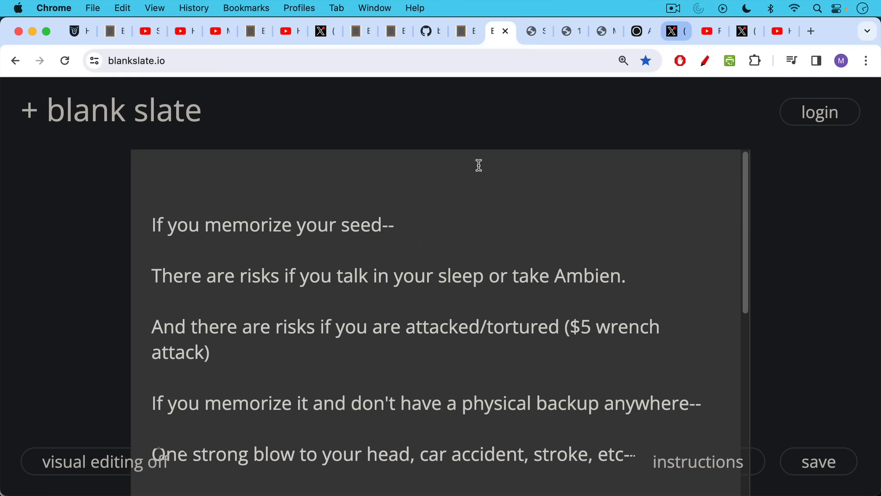
mouse_move(486, 165)
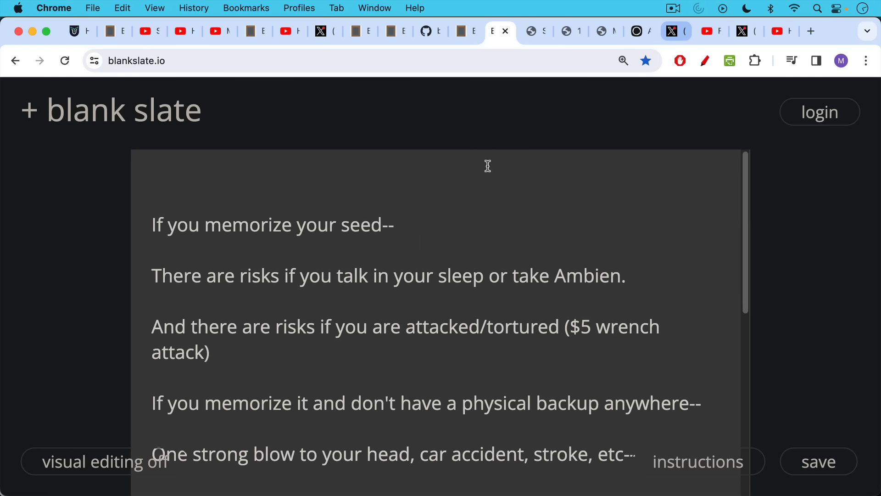
mouse_move(490, 191)
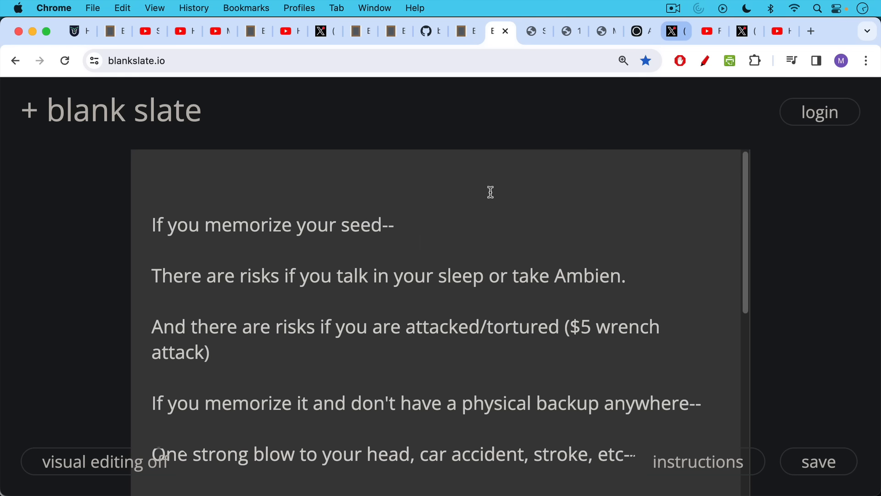
mouse_move(488, 191)
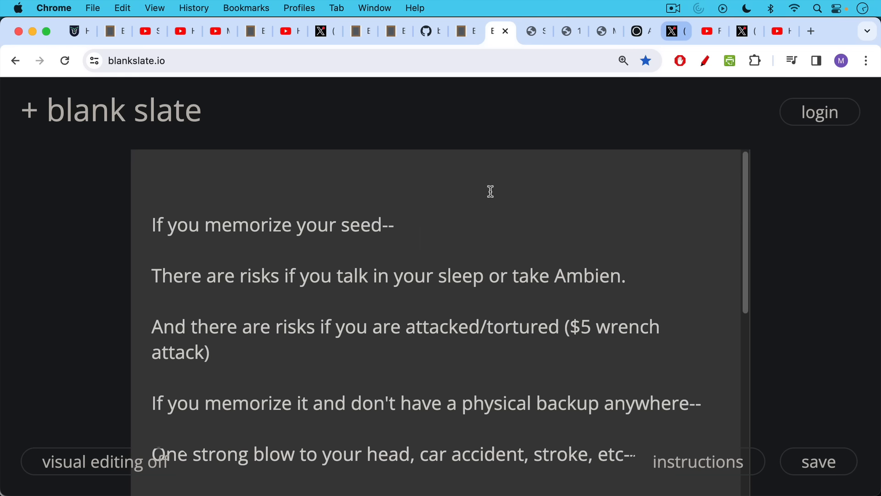
mouse_move(482, 203)
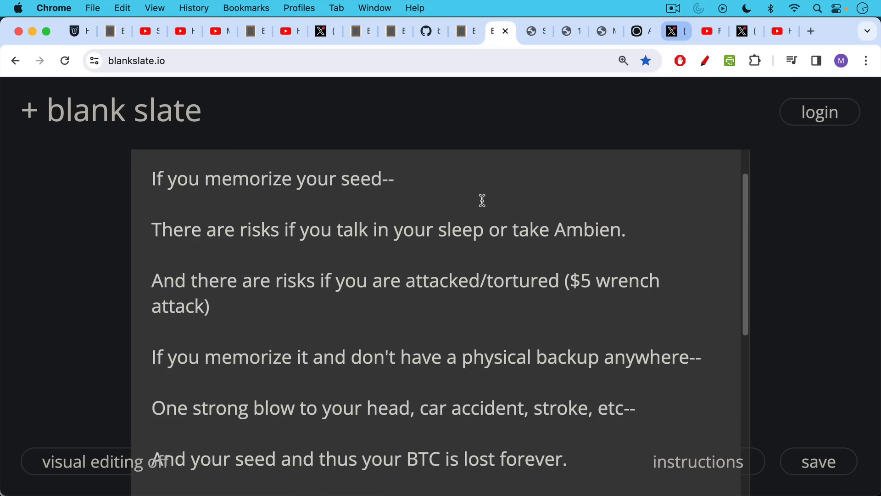
Scroll past memorization risks to advice on steel-stamped seeds and tamper-proof bags
scroll("down", 3)
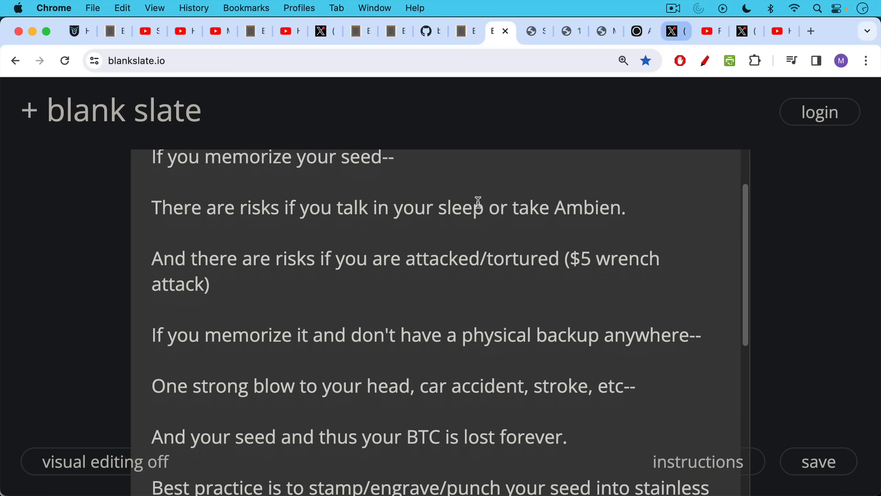
scroll("down", 3)
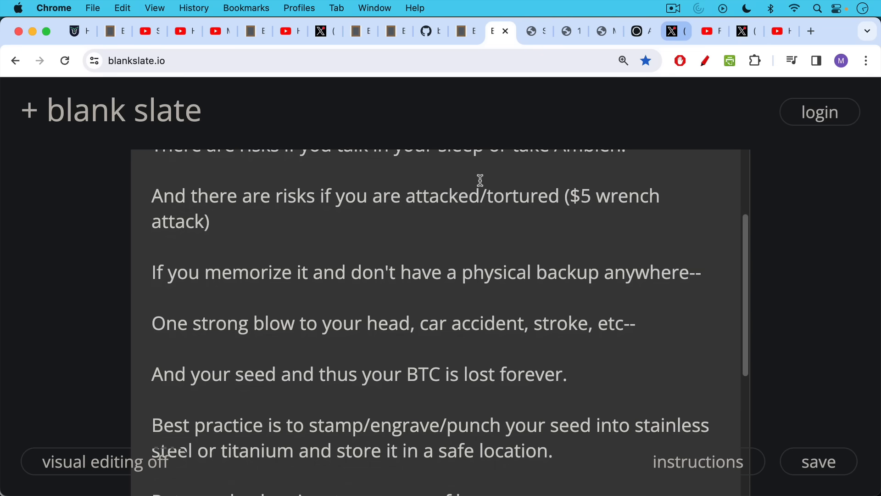
mouse_move(475, 212)
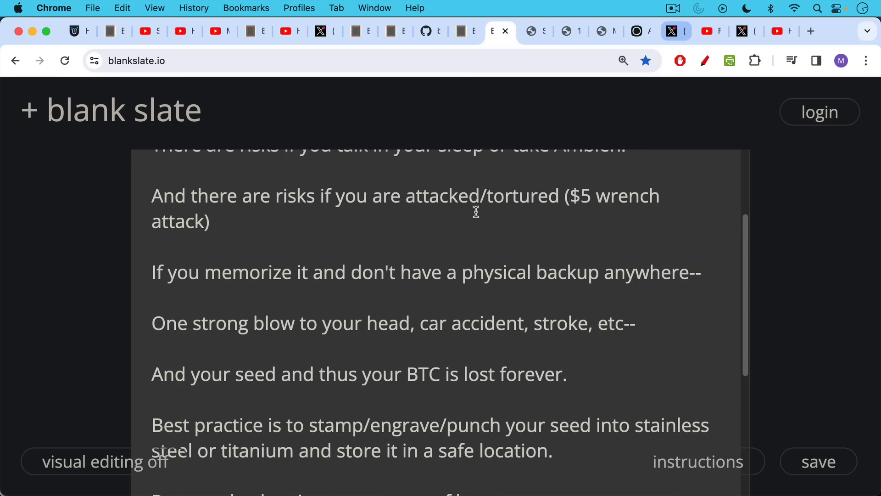
mouse_move(476, 201)
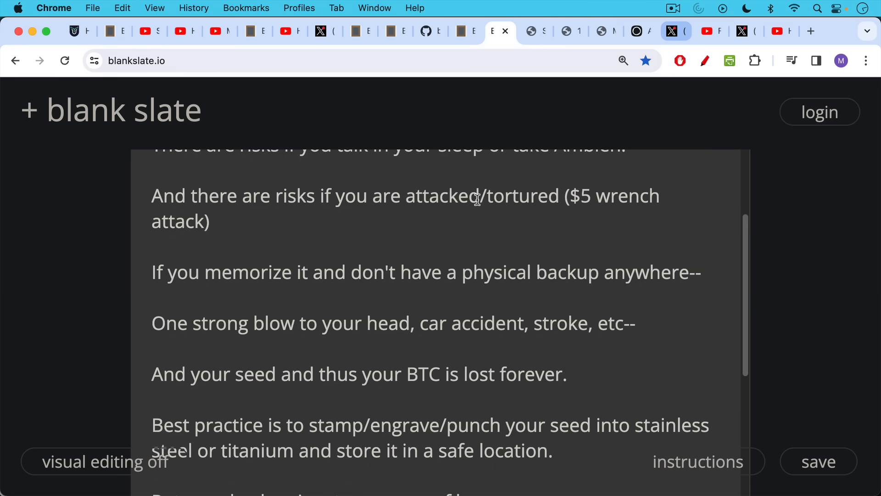
scroll("down", 3)
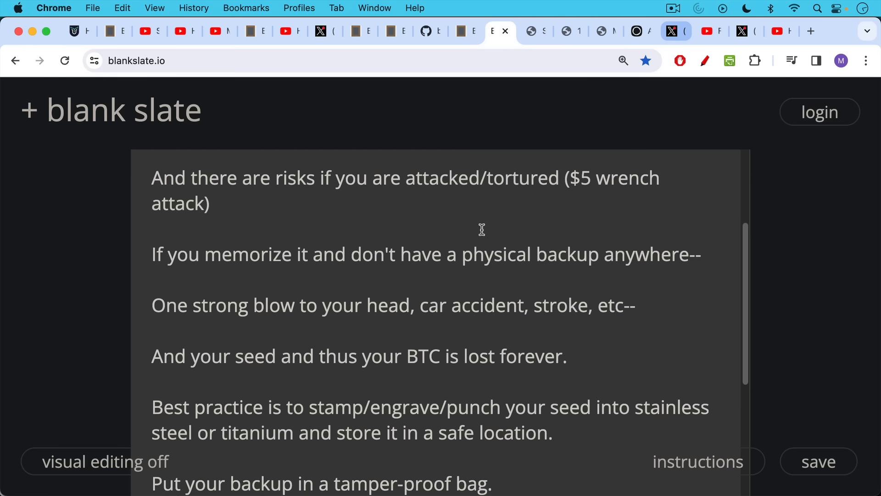
mouse_move(485, 225)
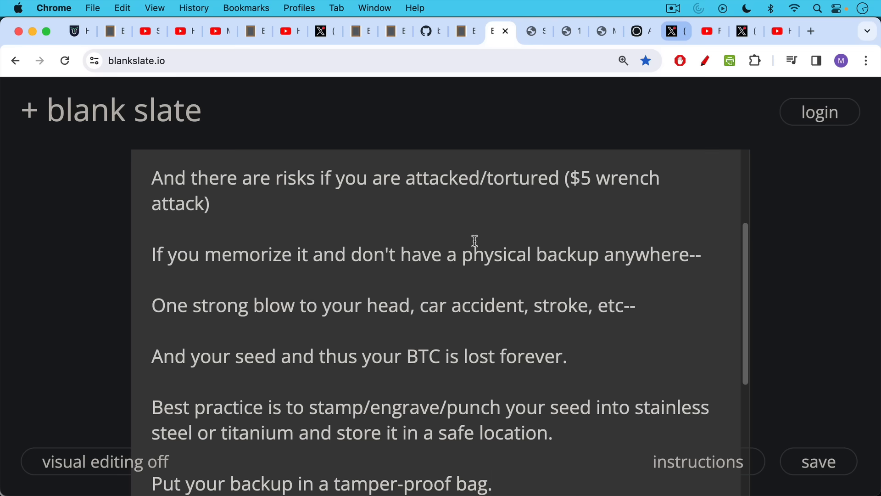
scroll("down", 3)
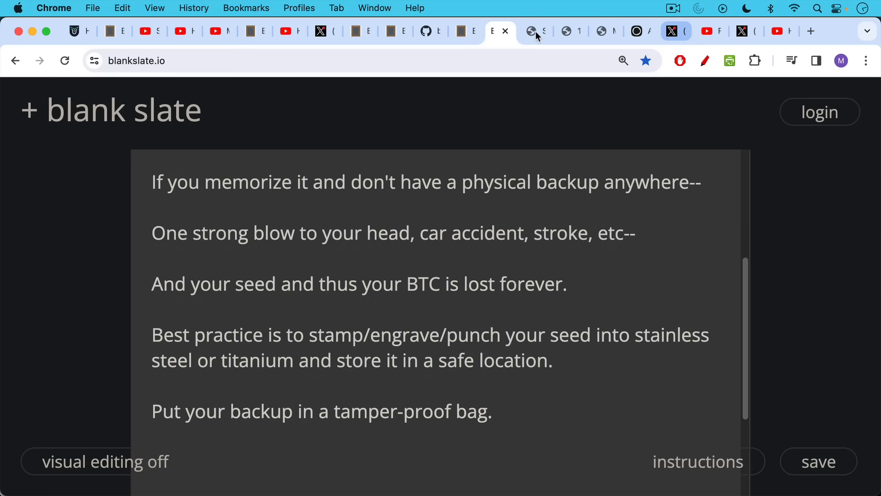
Show jlopp's Metal Bitcoin Seed Storage Reviews, scrolled to the Coinplate and Crypto rows
left_click(535, 31)
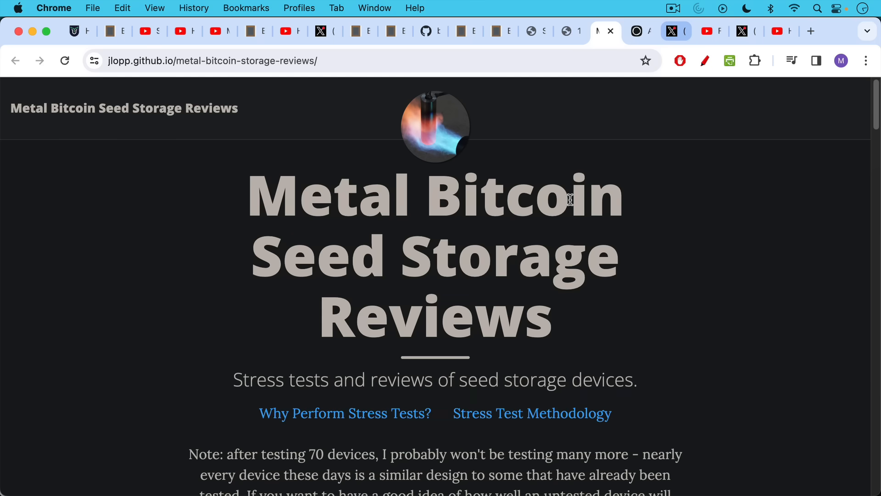
mouse_move(606, 201)
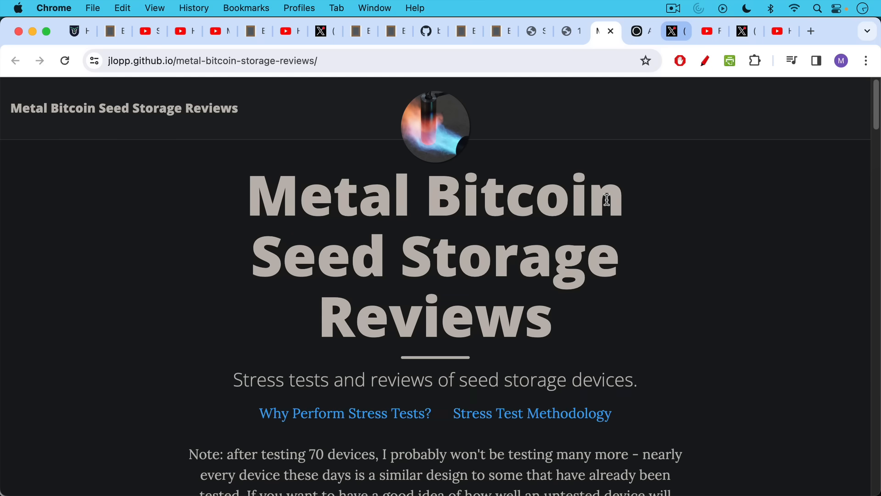
scroll("down", 3)
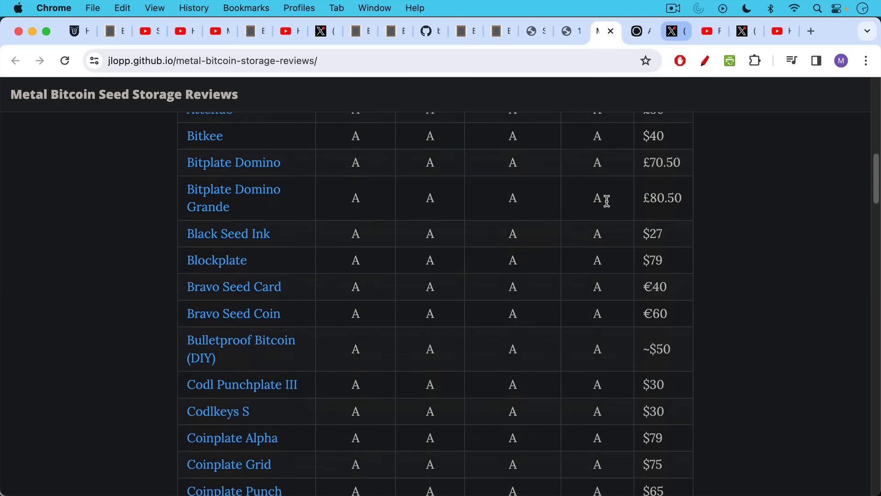
scroll("down", 3)
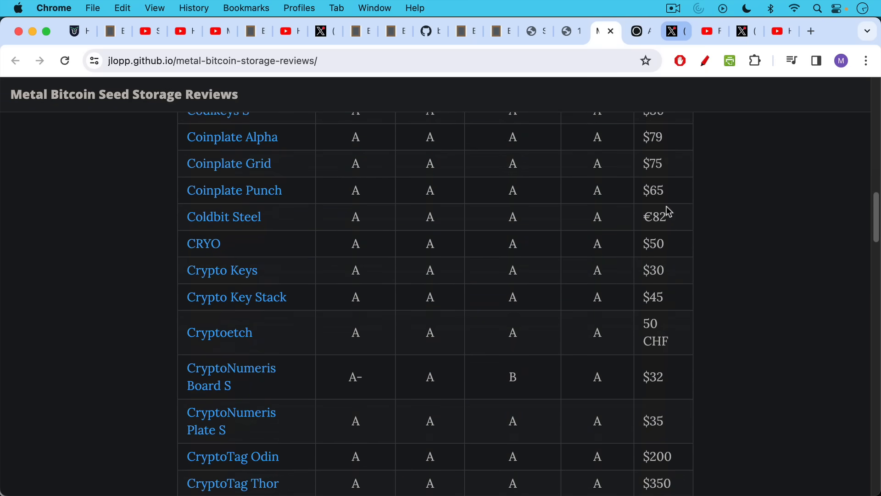
mouse_move(645, 41)
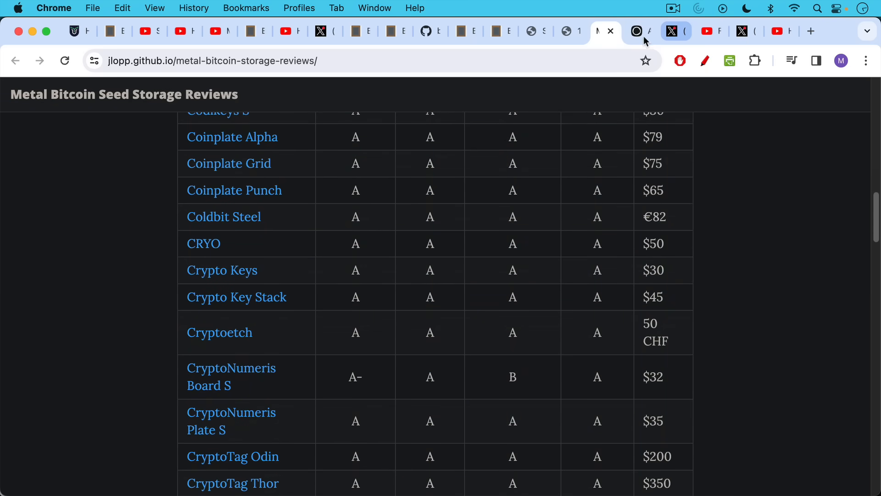
Show Lopp's seed backup device design treatise, scrolled to 'On Material Choice'
left_click(634, 31)
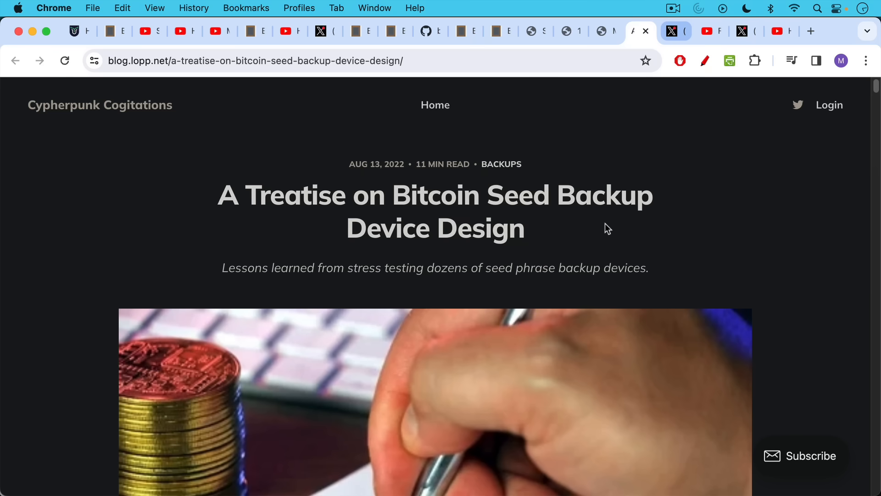
mouse_move(595, 251)
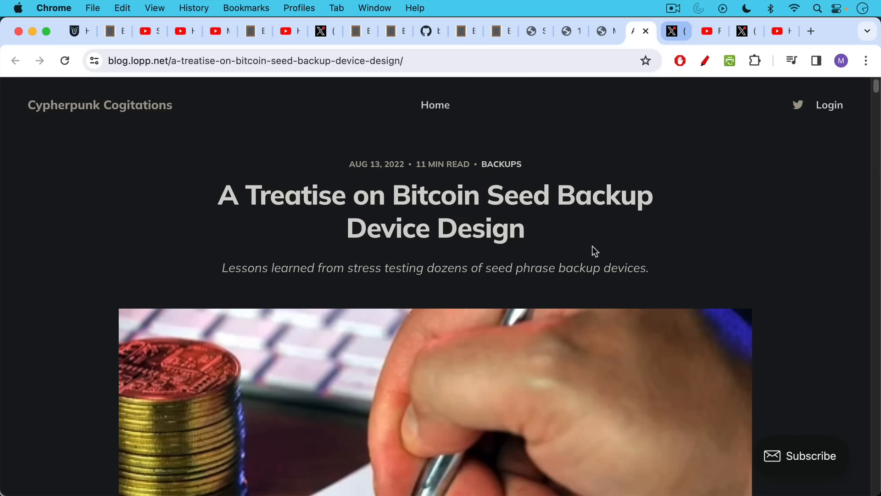
mouse_move(594, 254)
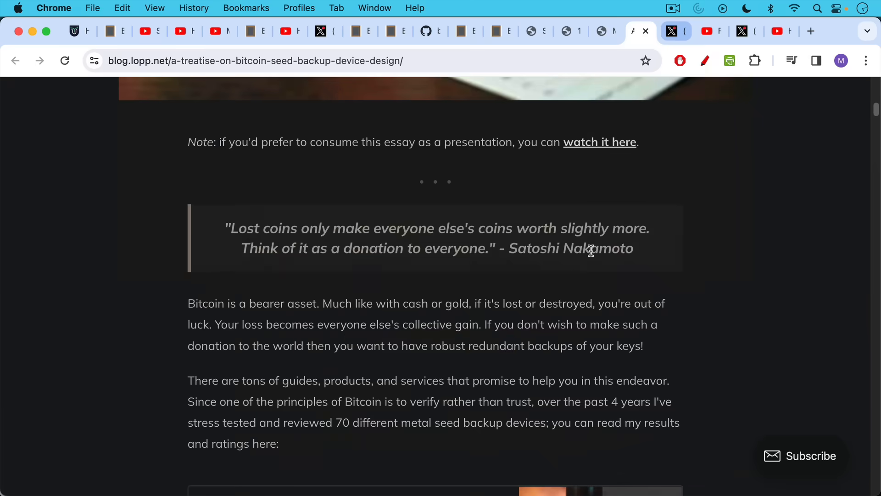
scroll("down", 3)
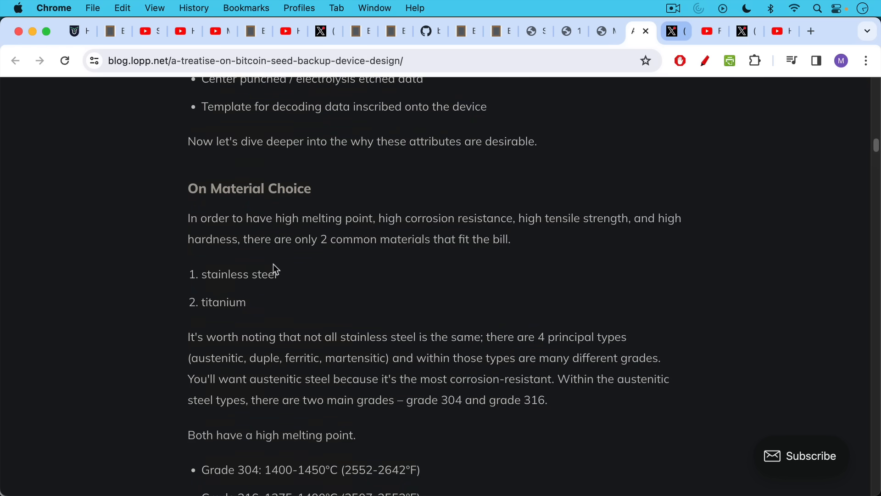
mouse_move(395, 232)
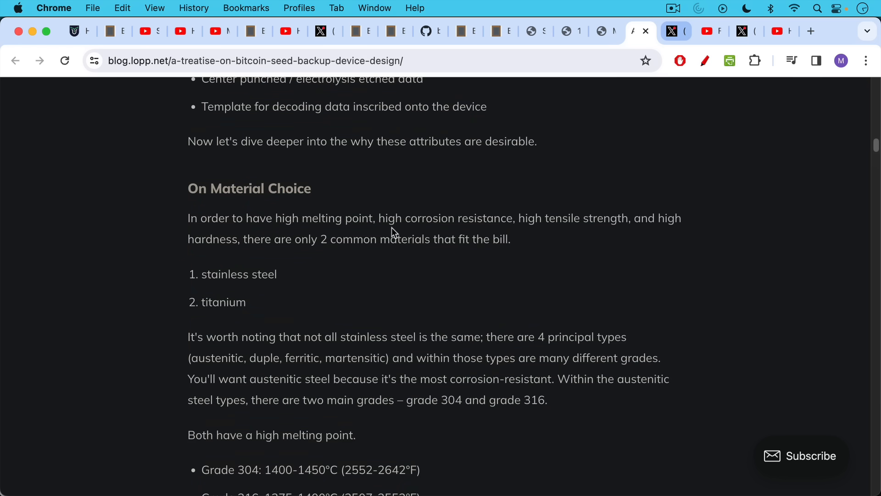
mouse_move(410, 229)
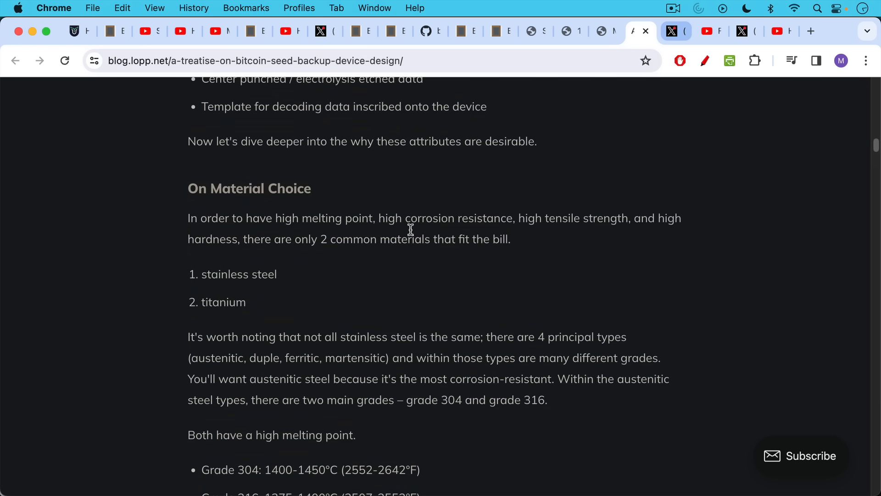
mouse_move(426, 183)
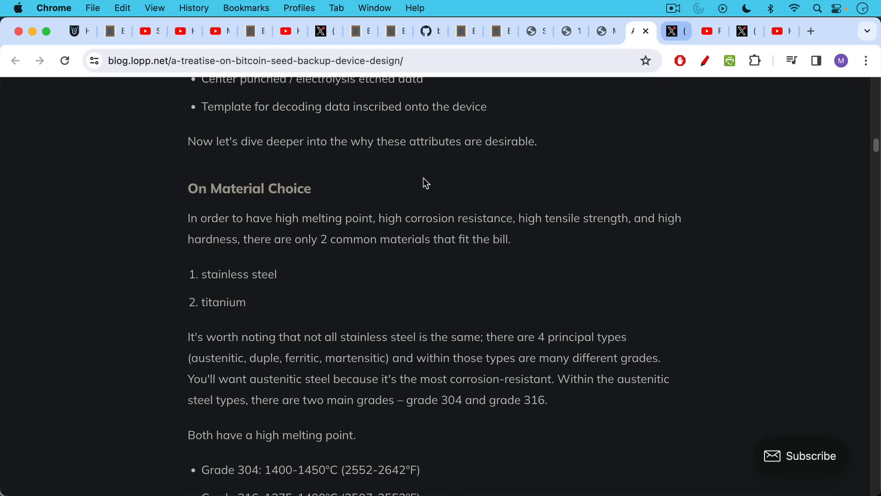
mouse_move(526, 136)
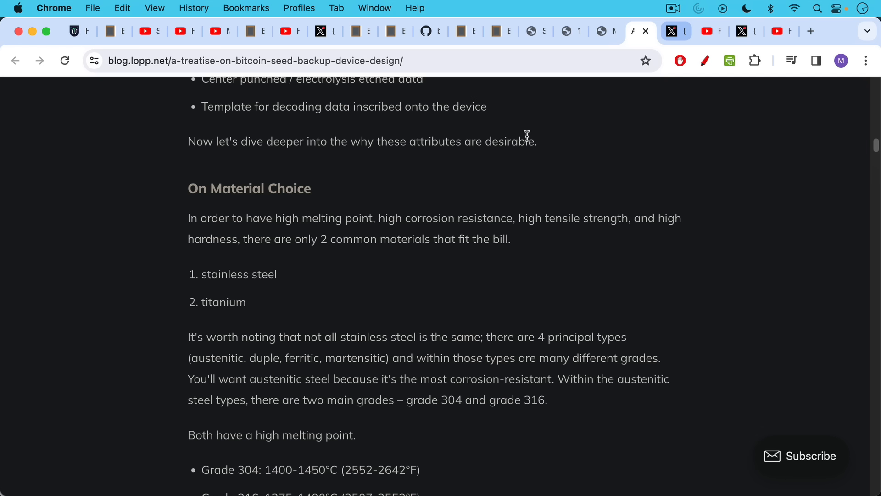
mouse_move(523, 162)
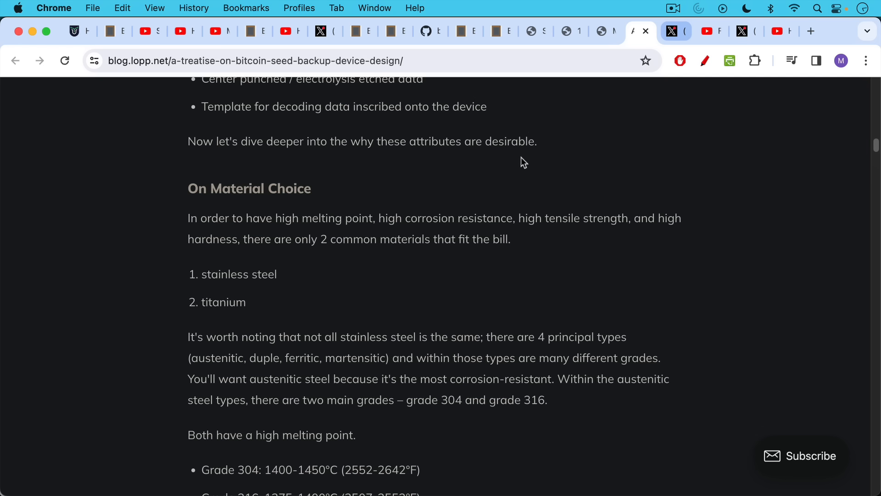
mouse_move(524, 163)
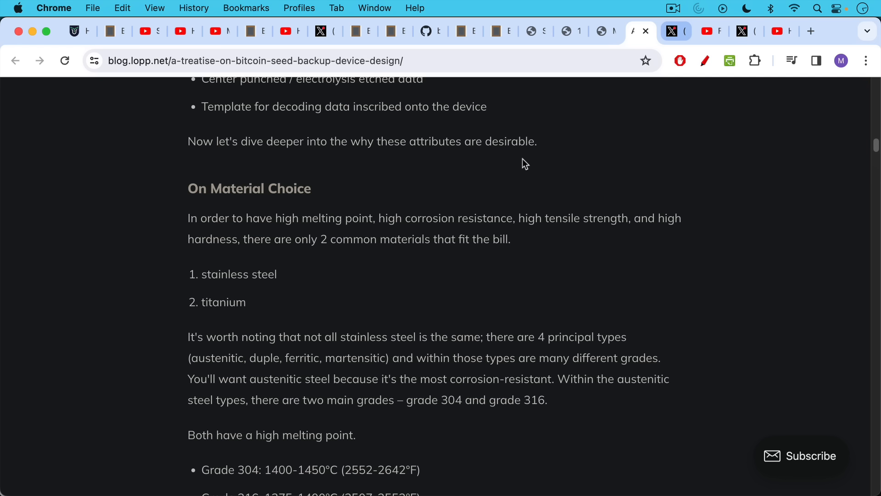
mouse_move(531, 162)
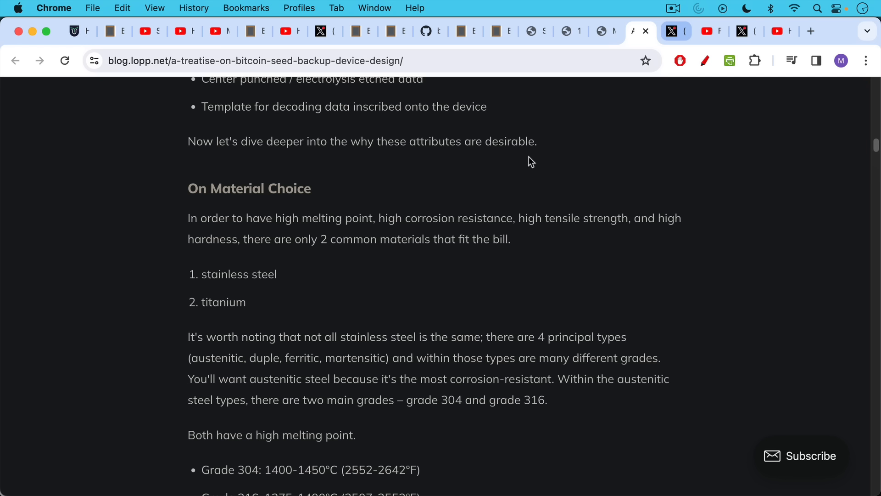
mouse_move(615, 113)
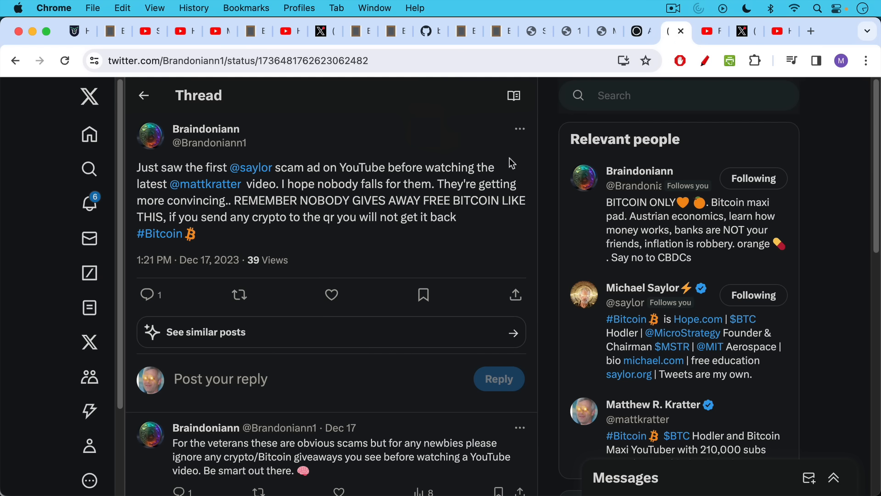
mouse_move(531, 150)
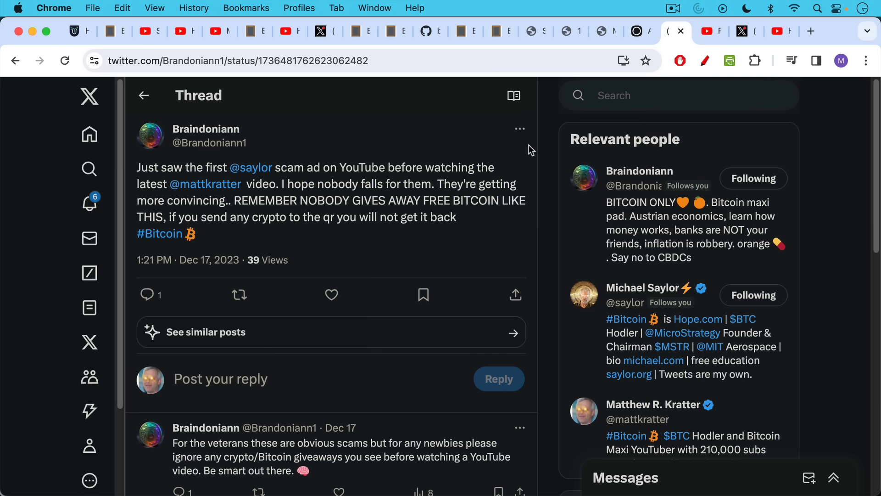
mouse_move(523, 152)
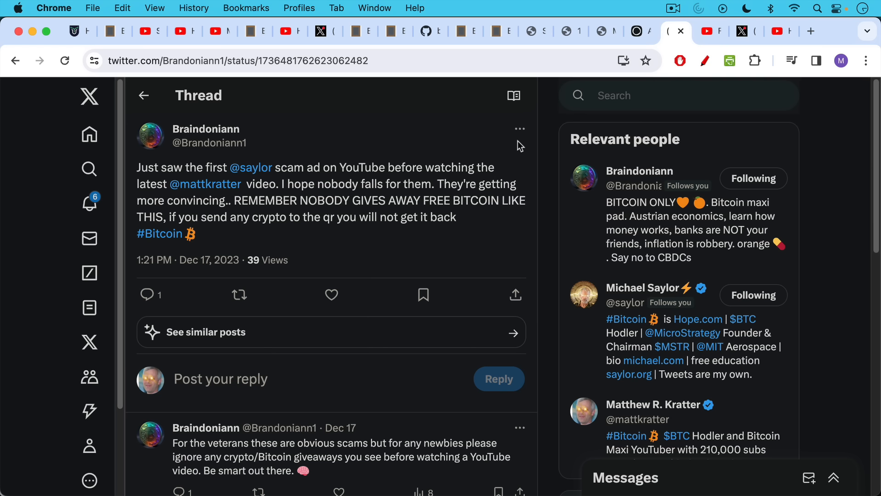
mouse_move(445, 200)
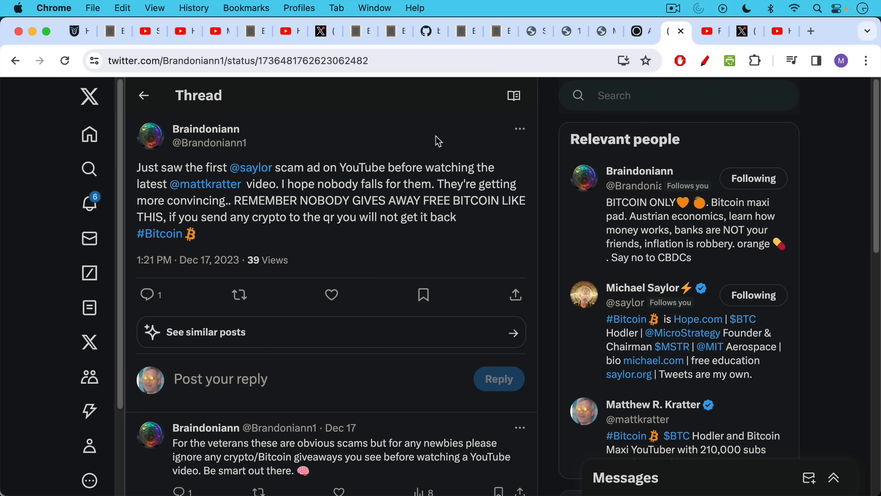
mouse_move(441, 134)
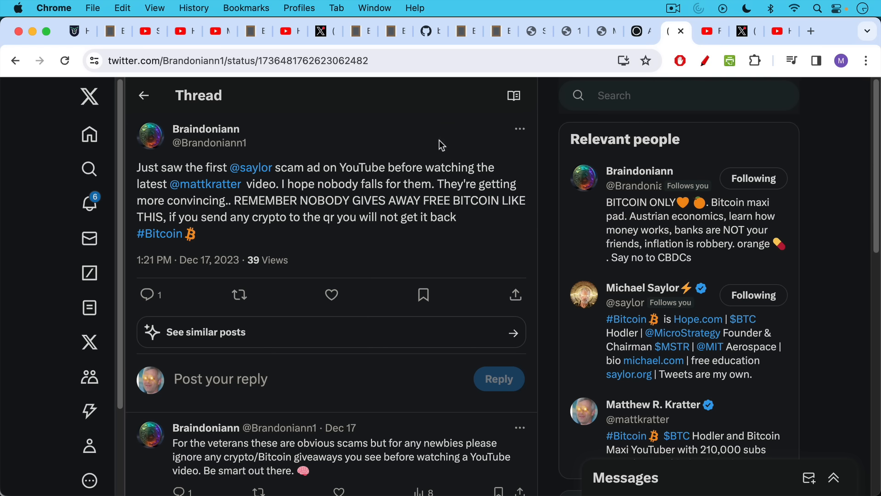
mouse_move(454, 189)
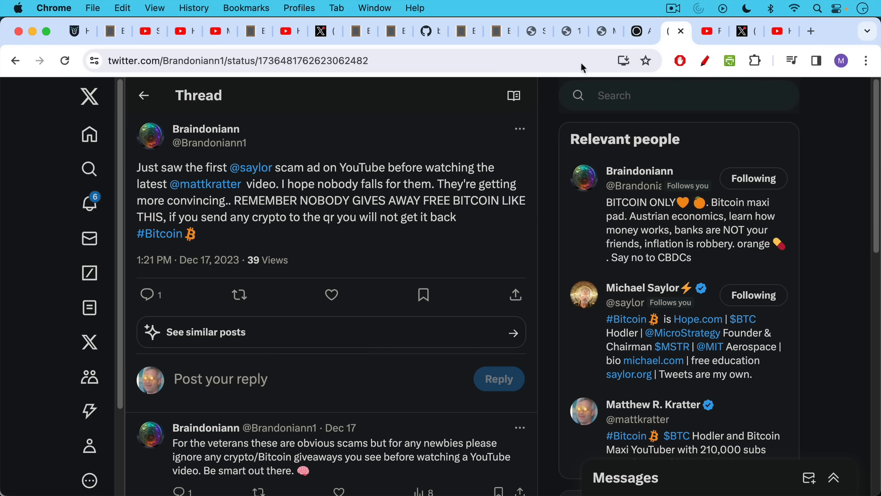
Switch to the YouTube tab showing the video's comments and the pinned scammer-impersonation warning
left_click(676, 30)
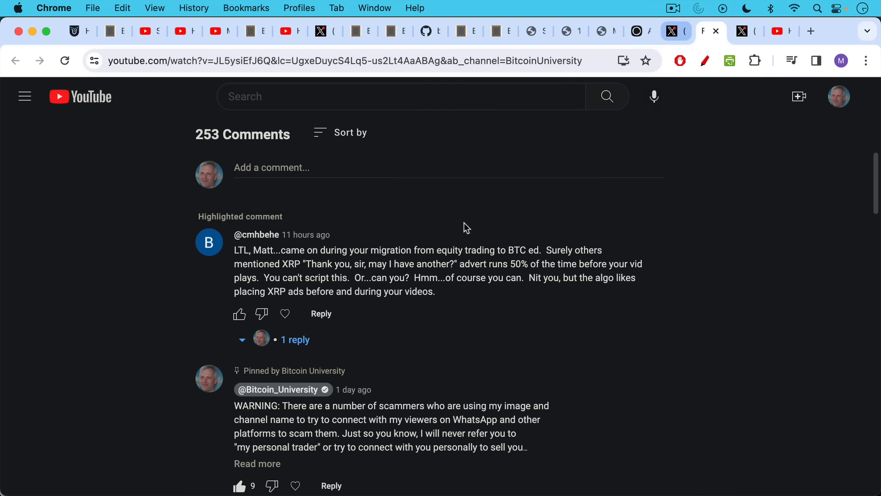
mouse_move(467, 224)
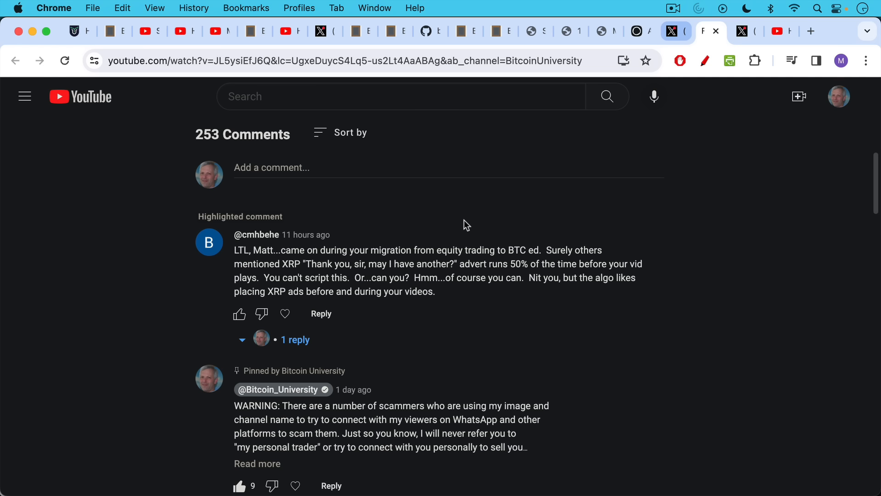
mouse_move(471, 219)
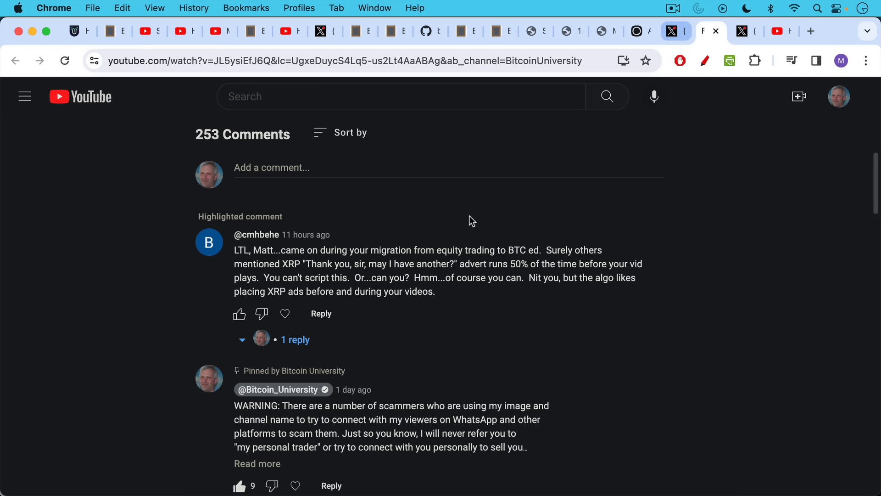
mouse_move(480, 216)
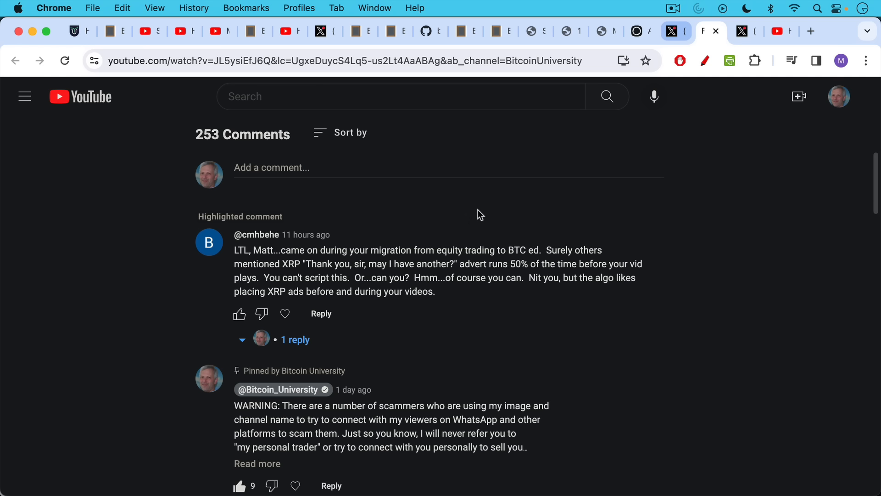
mouse_move(483, 215)
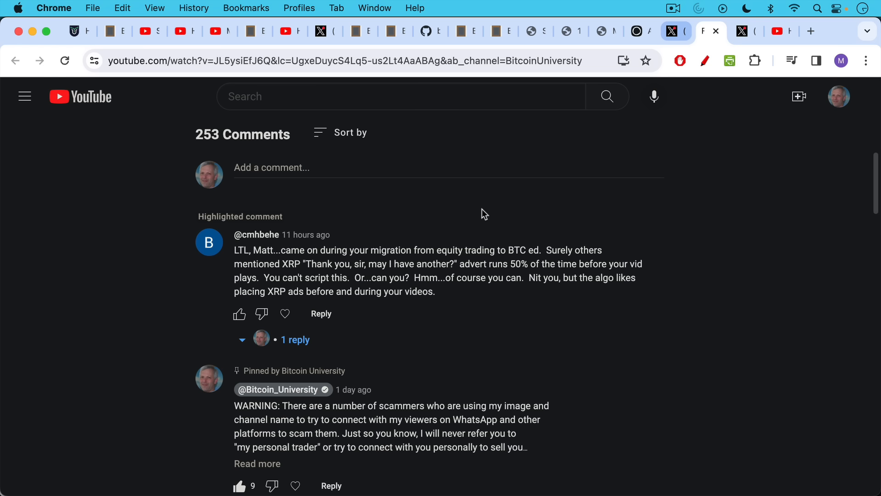
mouse_move(490, 209)
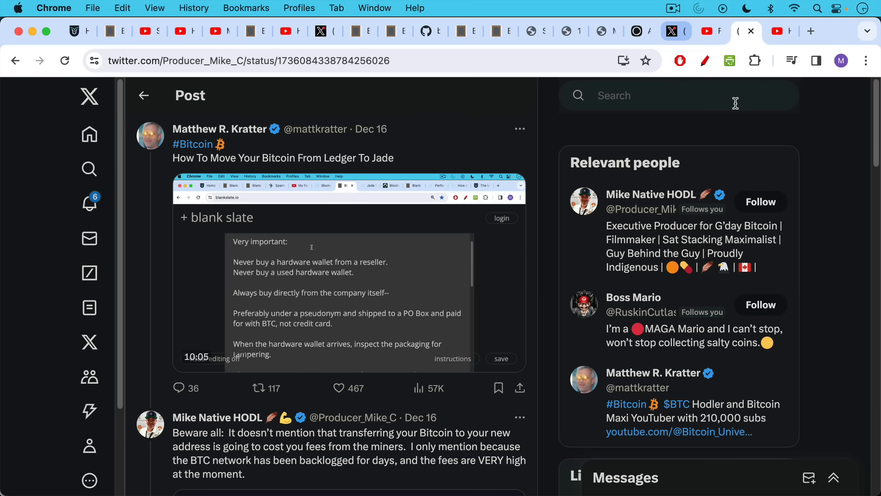
mouse_move(731, 137)
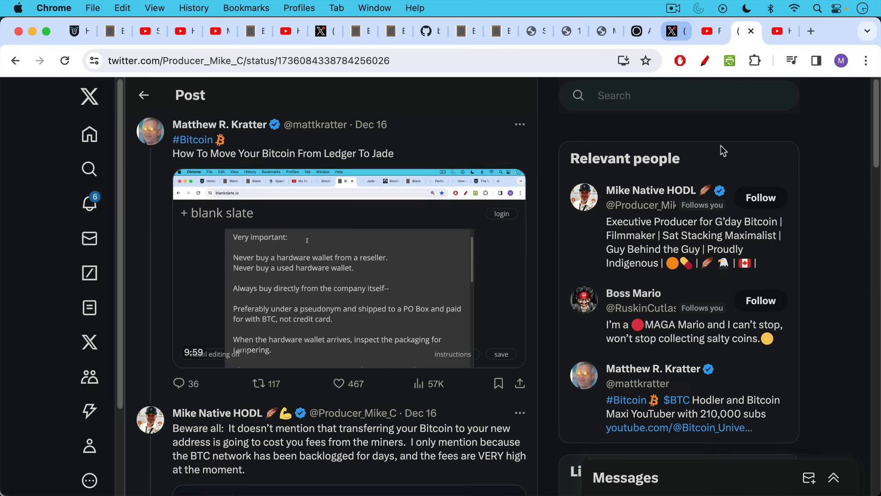
scroll("down", 3)
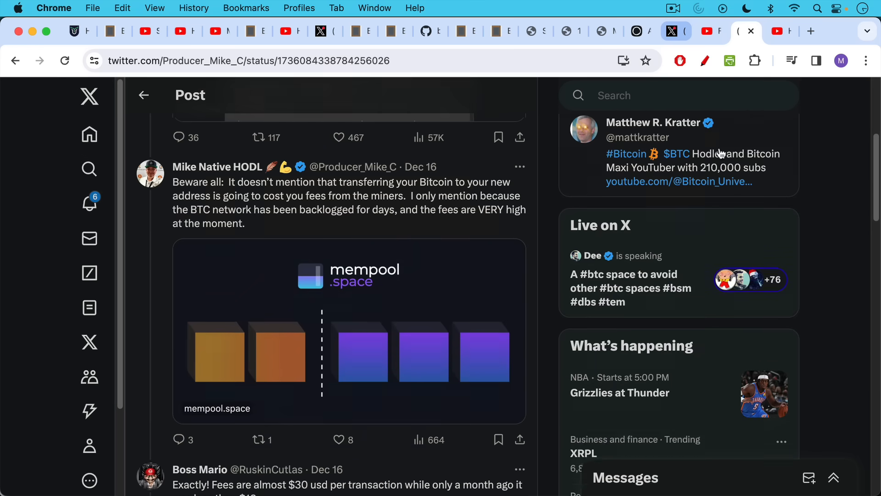
scroll("down", 3)
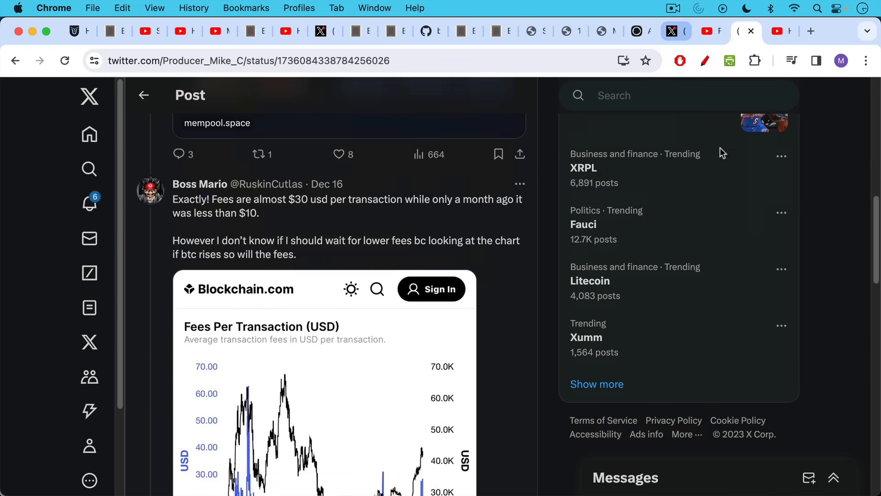
scroll("down", 3)
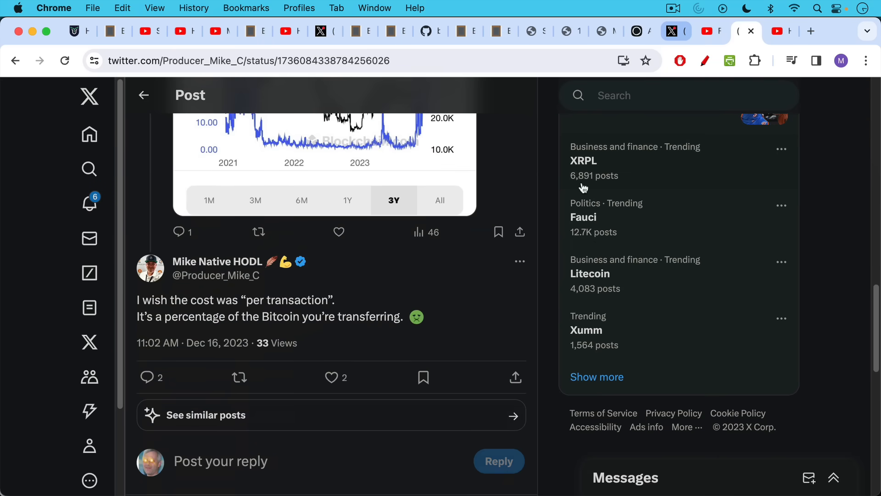
mouse_move(359, 260)
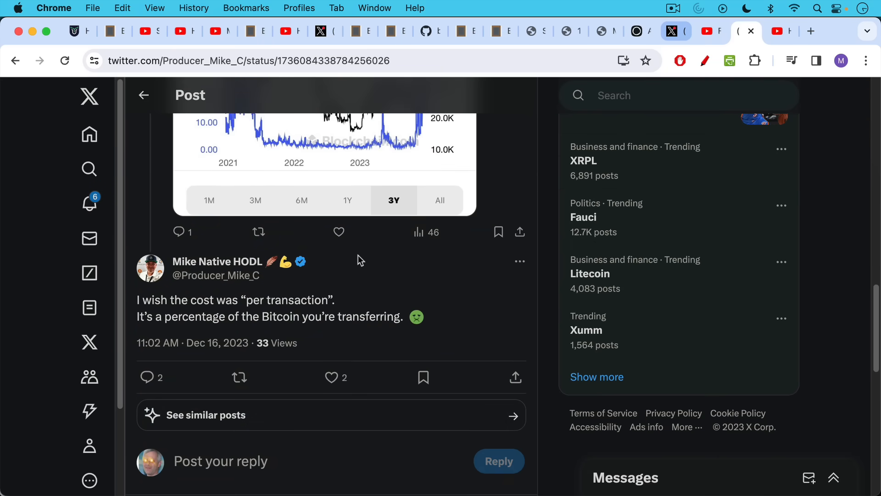
mouse_move(375, 276)
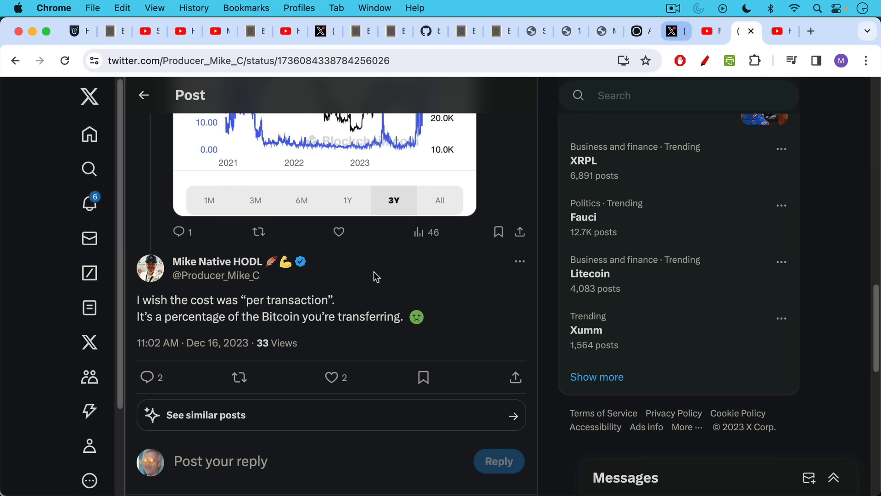
mouse_move(379, 274)
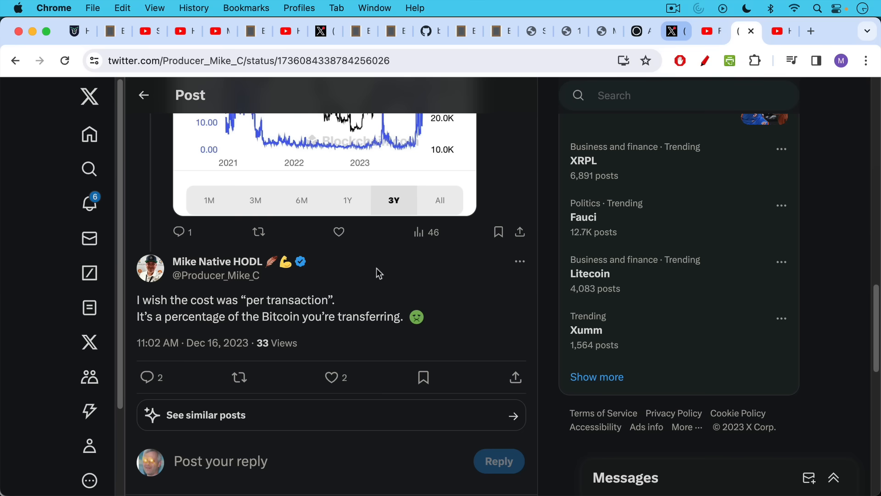
mouse_move(375, 315)
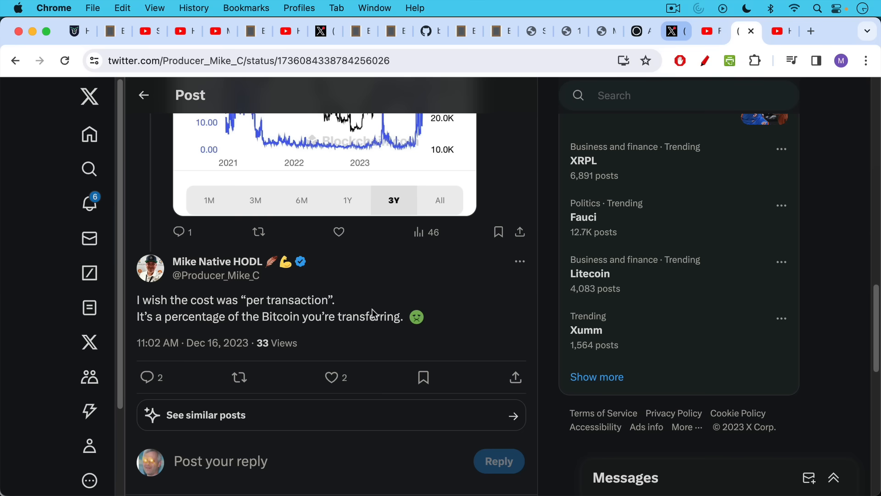
scroll("down", 3)
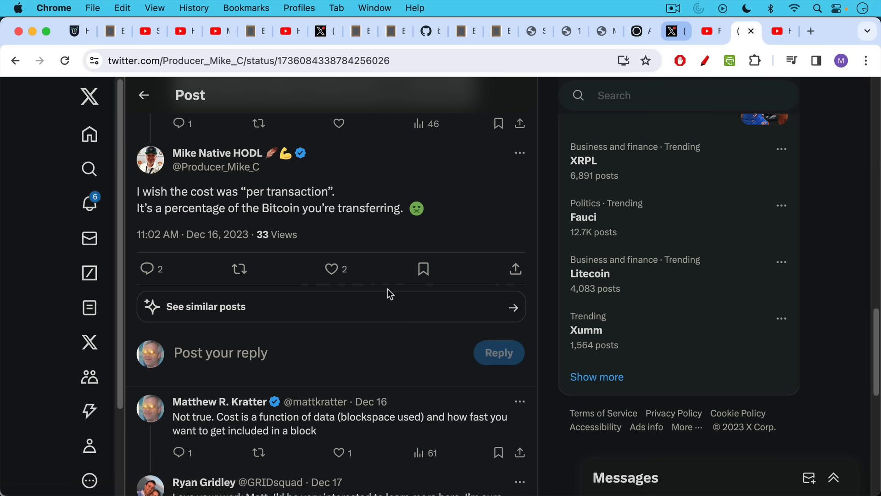
mouse_move(394, 280)
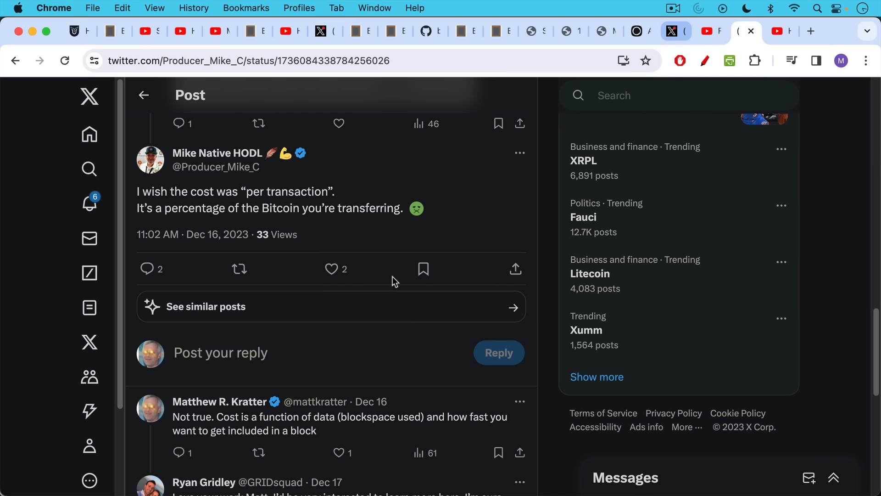
mouse_move(398, 280)
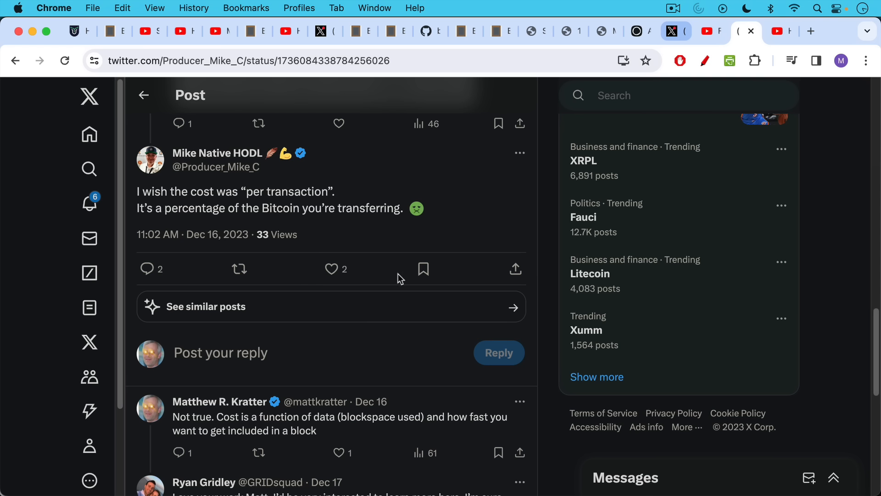
mouse_move(399, 275)
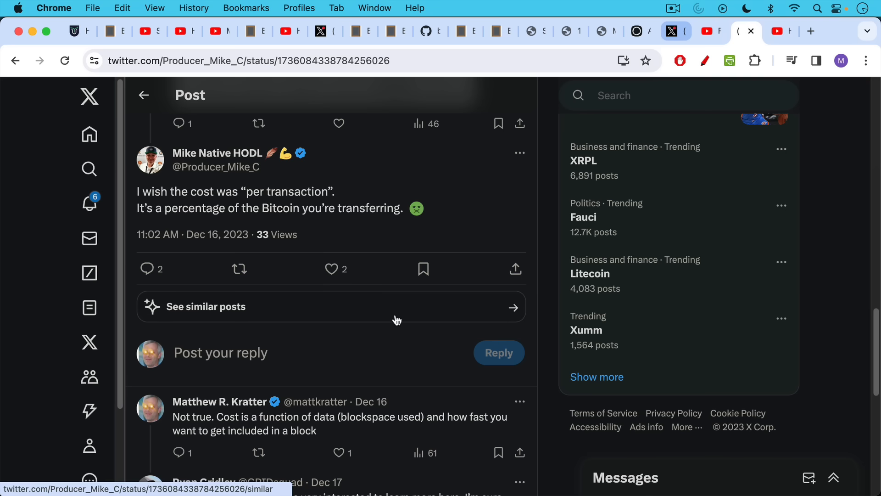
mouse_move(376, 229)
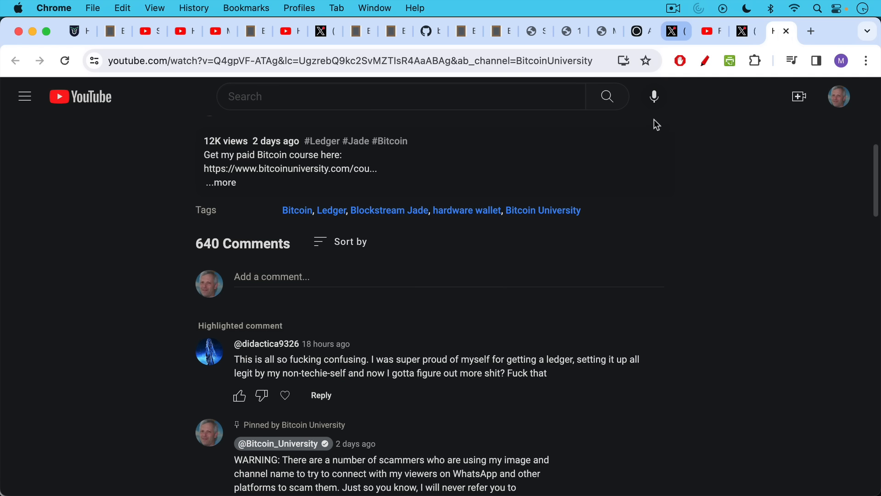
mouse_move(587, 200)
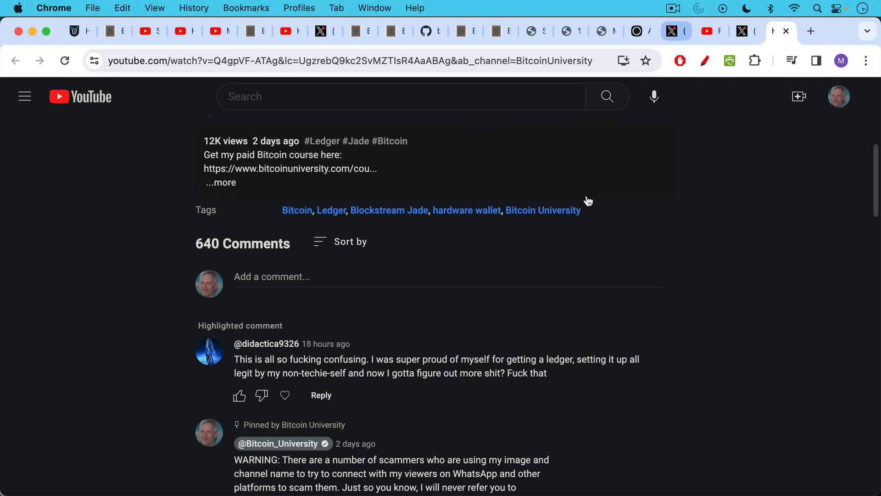
mouse_move(580, 245)
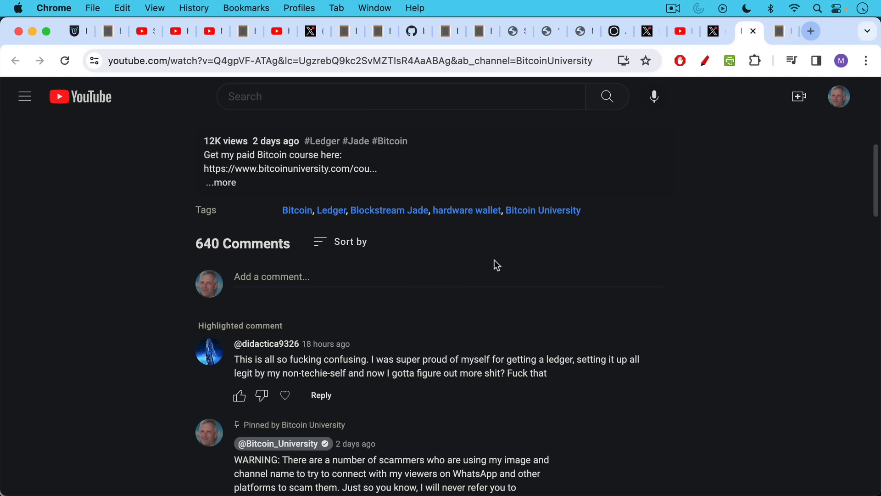
mouse_move(489, 244)
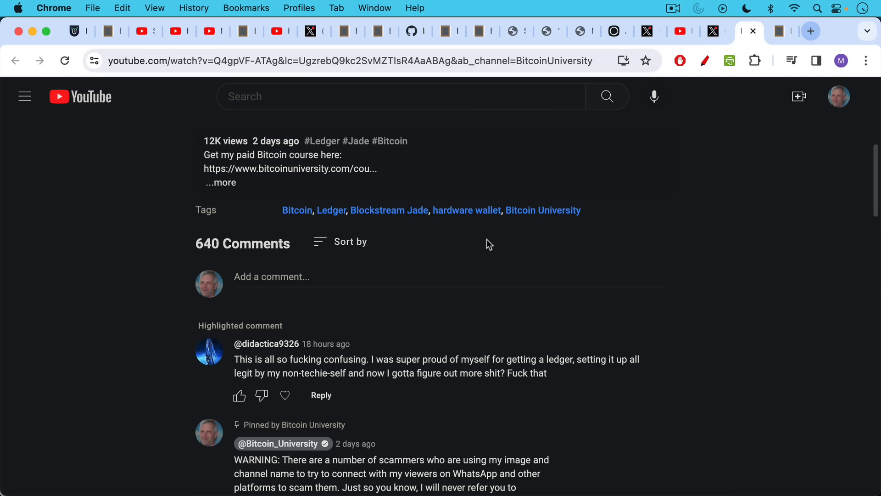
mouse_move(721, 100)
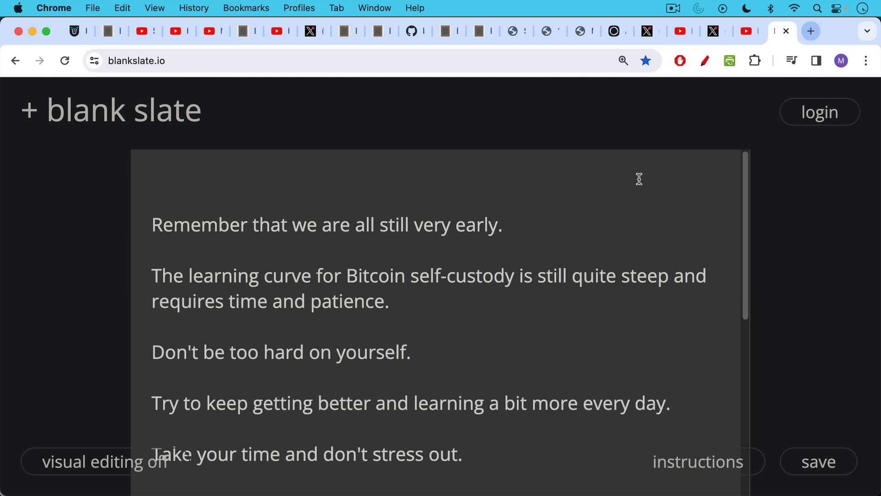
mouse_move(638, 175)
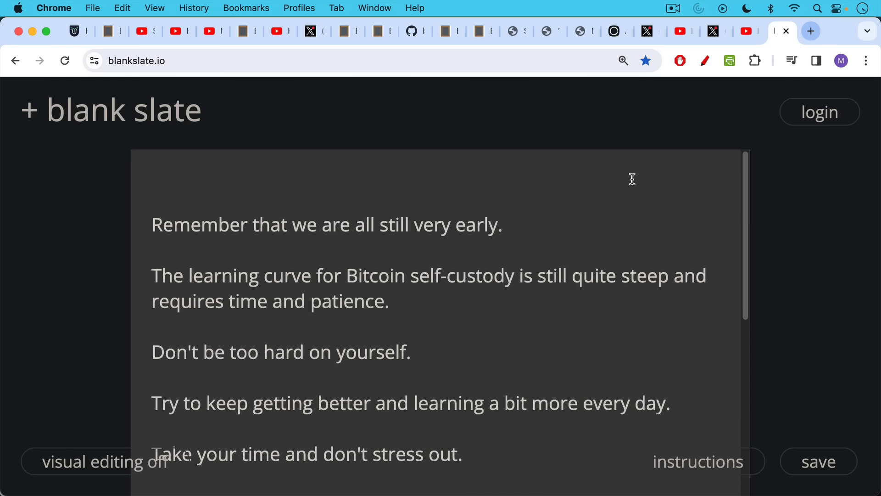
scroll("down", 3)
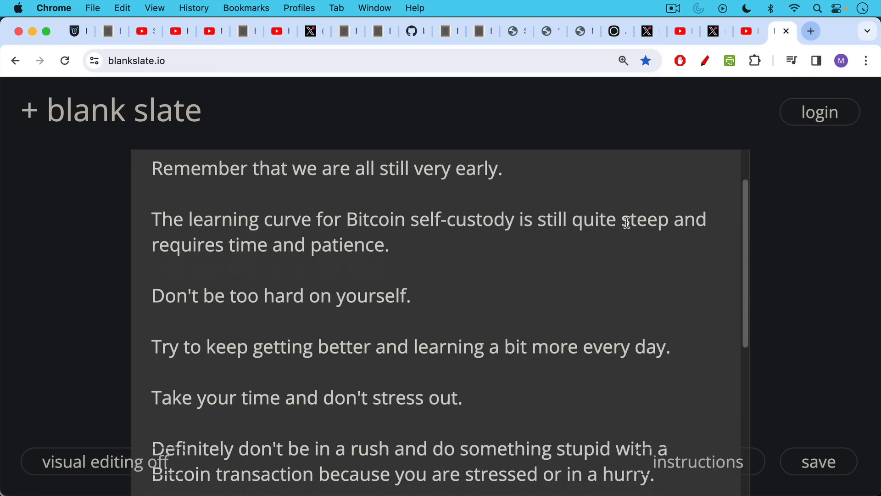
scroll("down", 3)
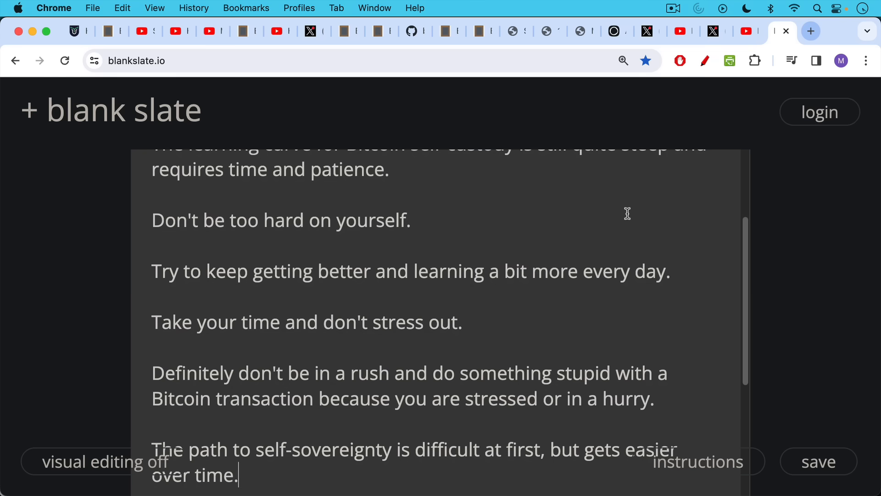
mouse_move(625, 210)
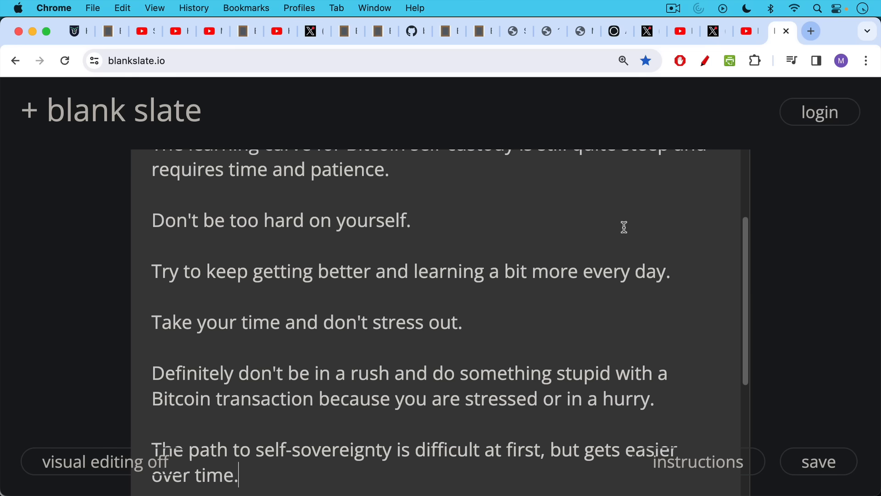
scroll("down", 3)
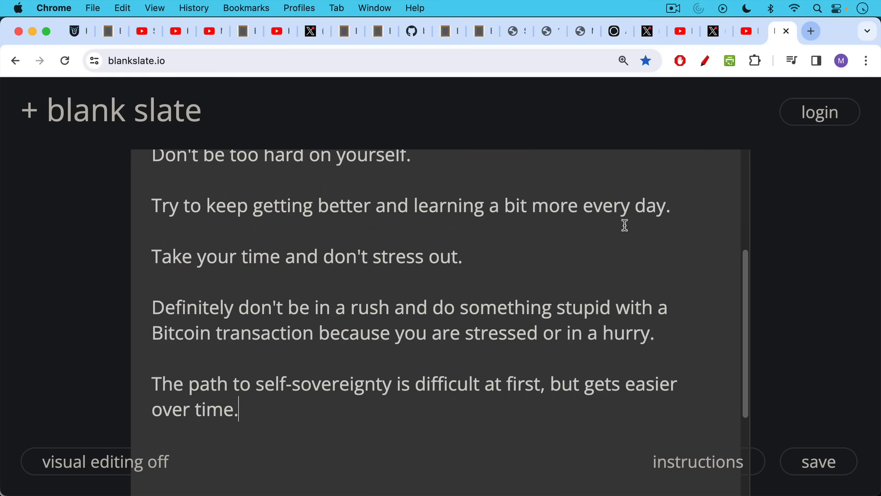
mouse_move(622, 239)
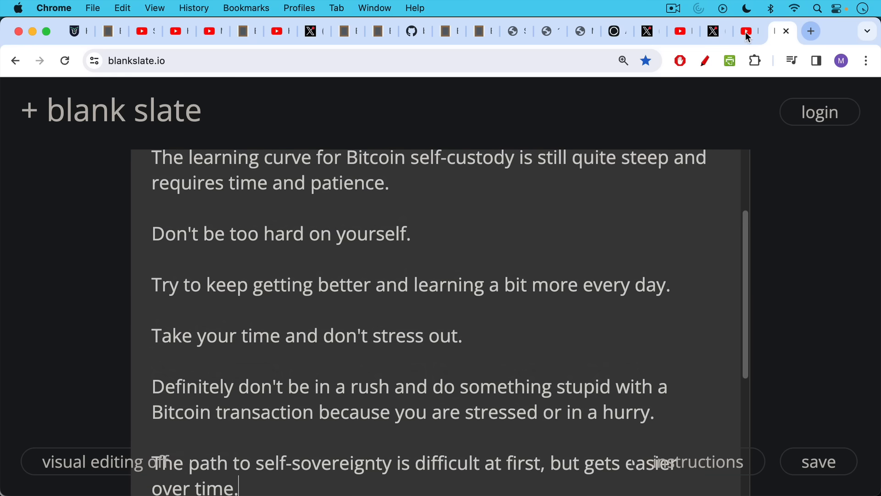
Return to the Bitcoin University video comments with the self-custody comment and pinned scam warning
left_click(748, 31)
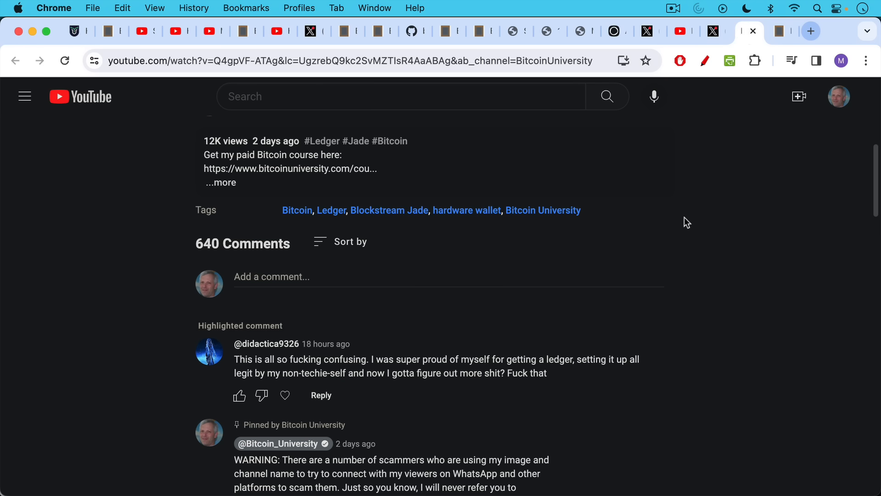
mouse_move(682, 199)
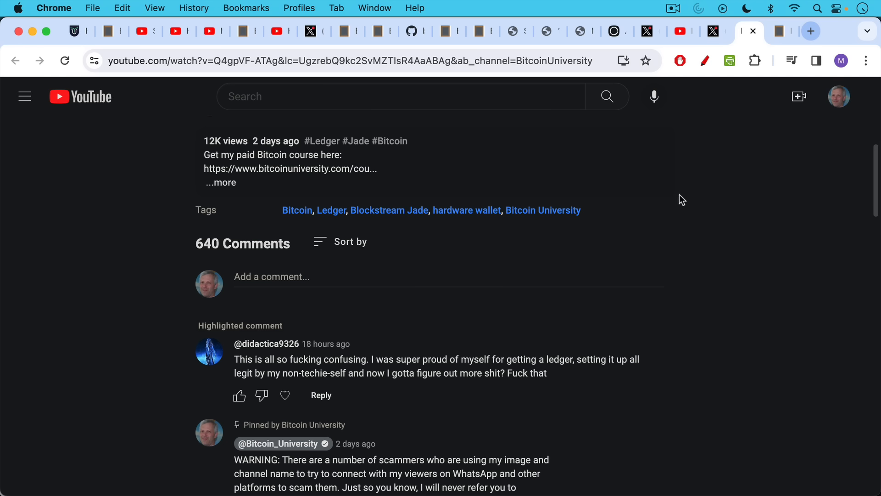
mouse_move(682, 204)
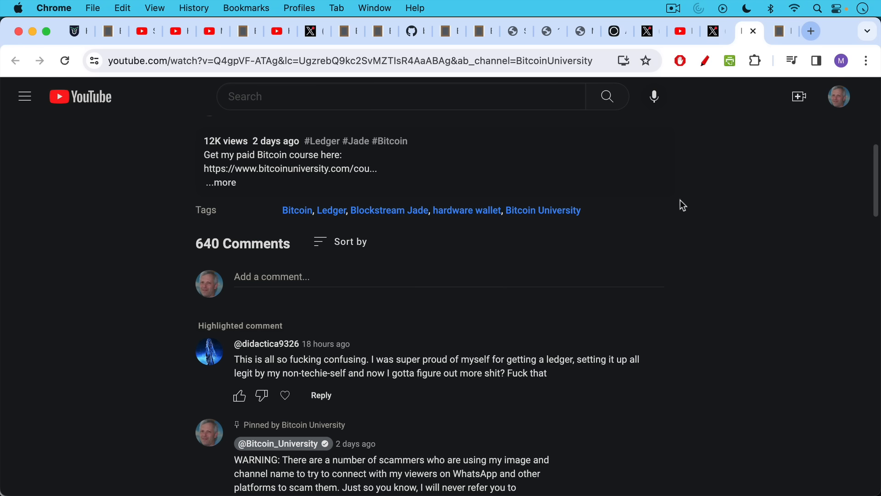
mouse_move(686, 222)
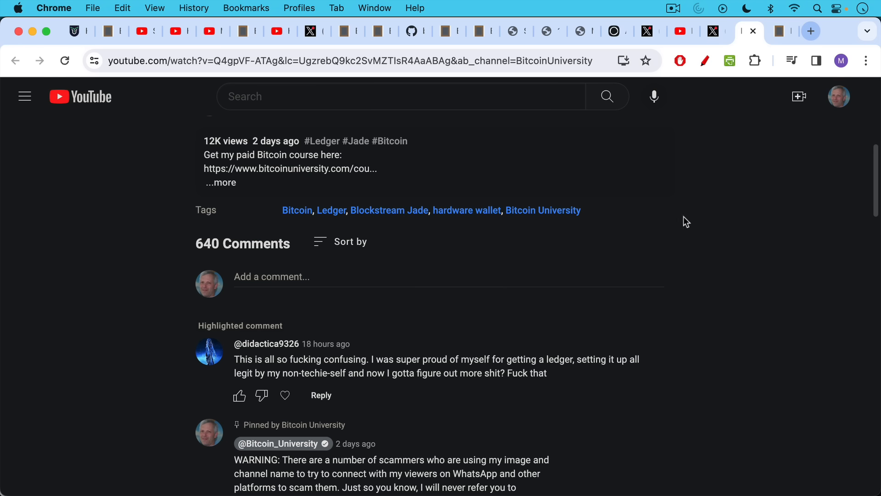